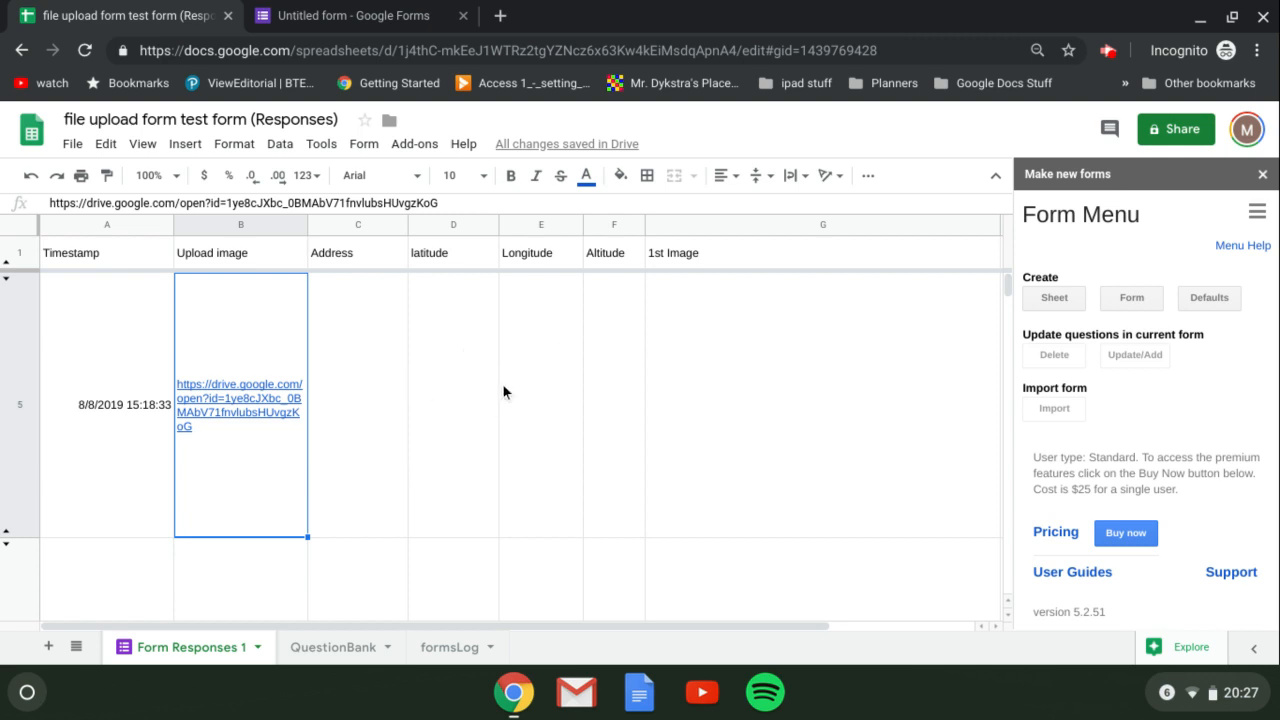
mouse_move(414, 143)
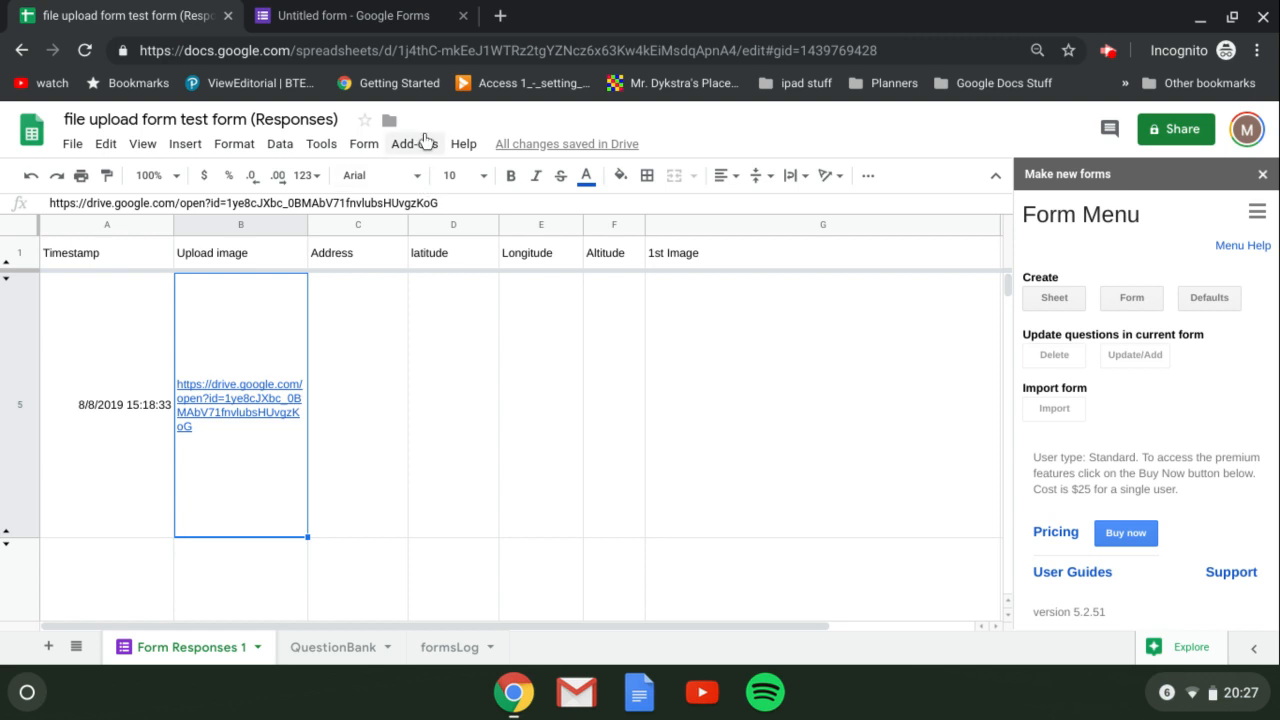
- Configure Form Maker image uploads: Form Responses 1, upload column B, columns C–I, 300×400 thumbnails
click(414, 143)
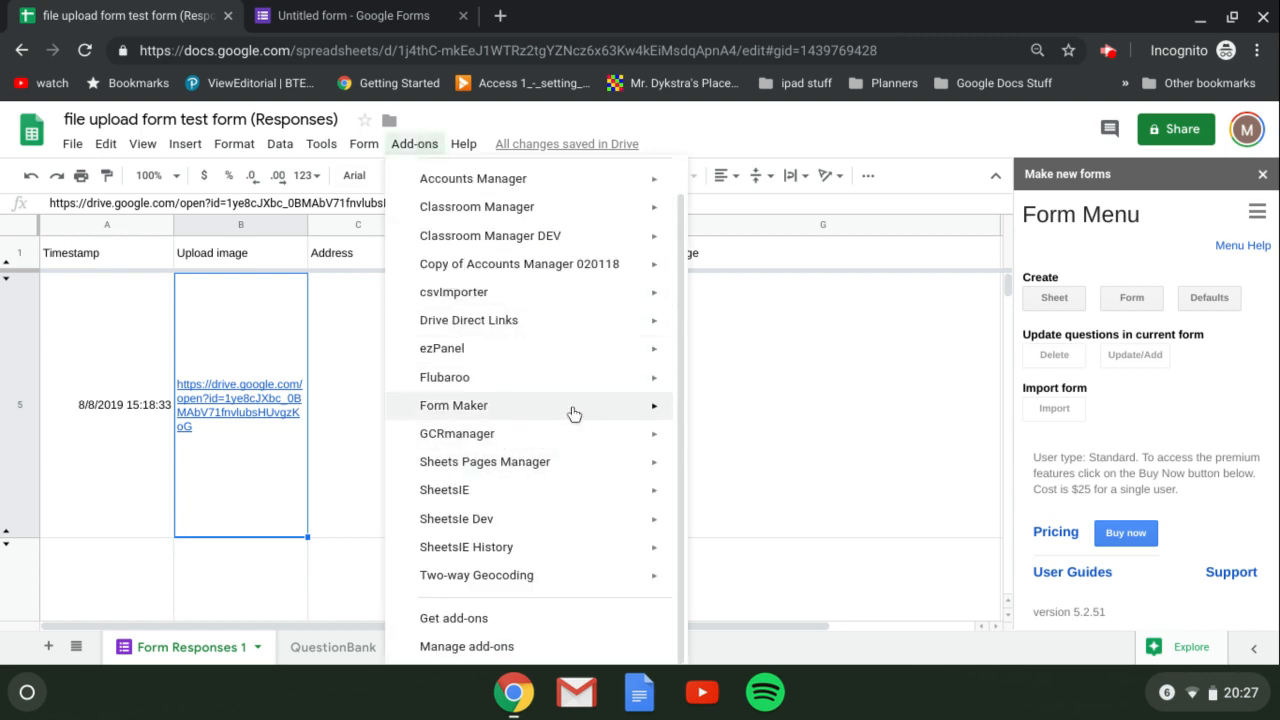
mouse_move(453, 405)
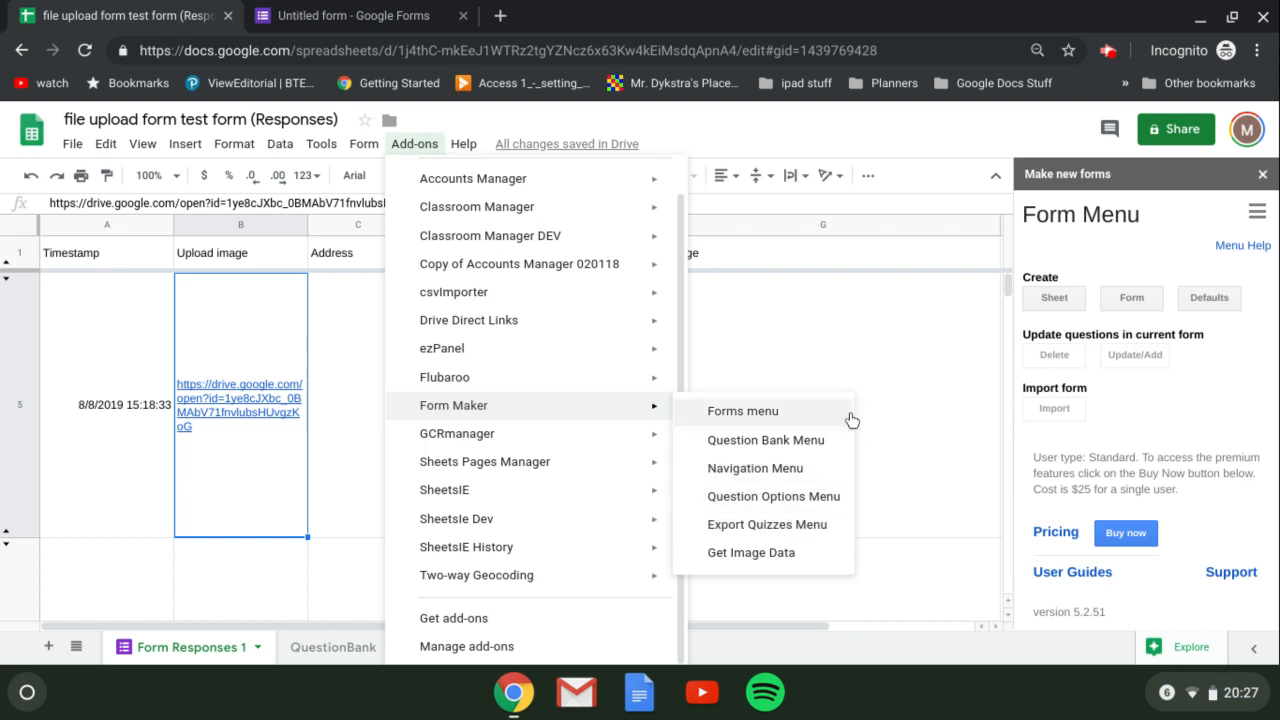
mouse_move(751, 552)
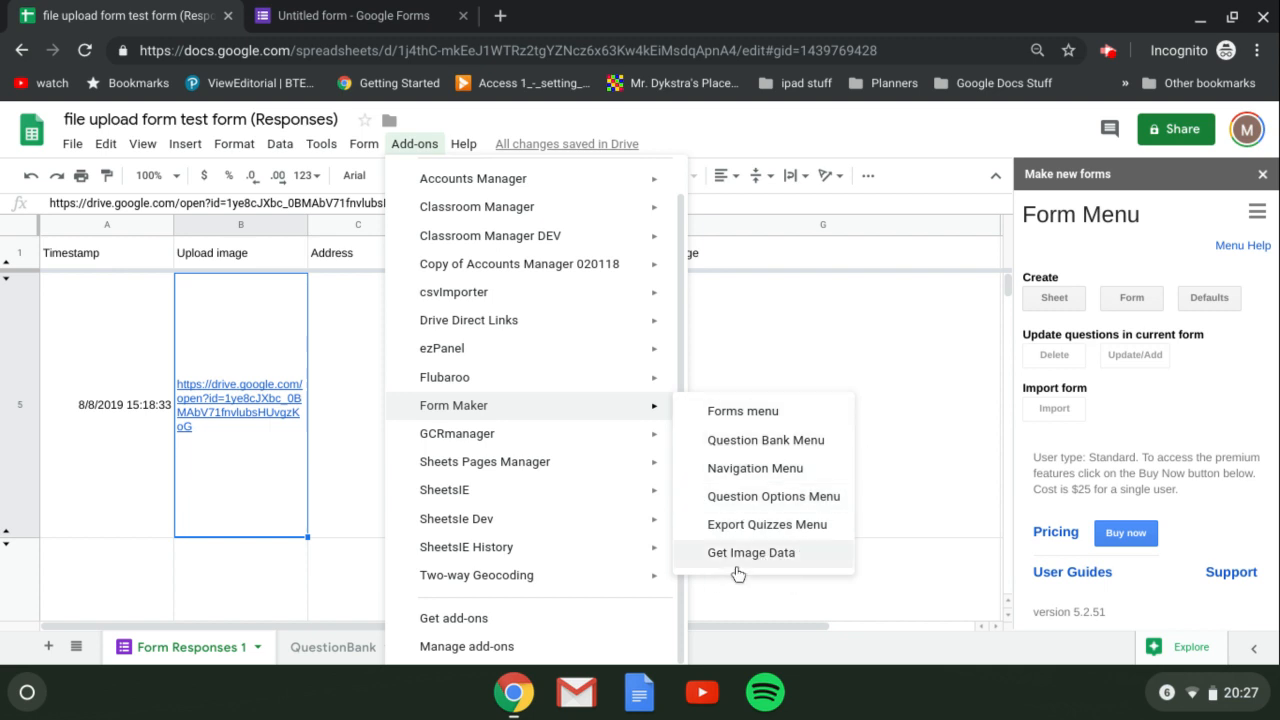
mouse_move(756, 567)
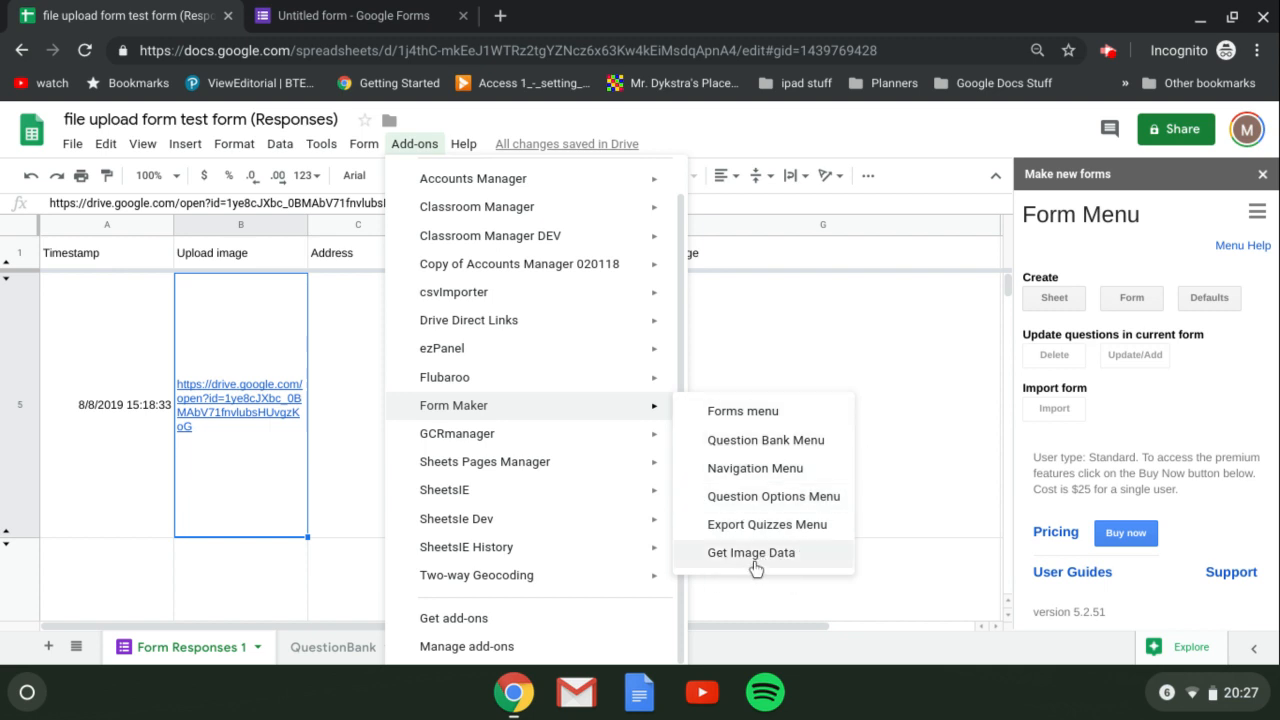
click(751, 552)
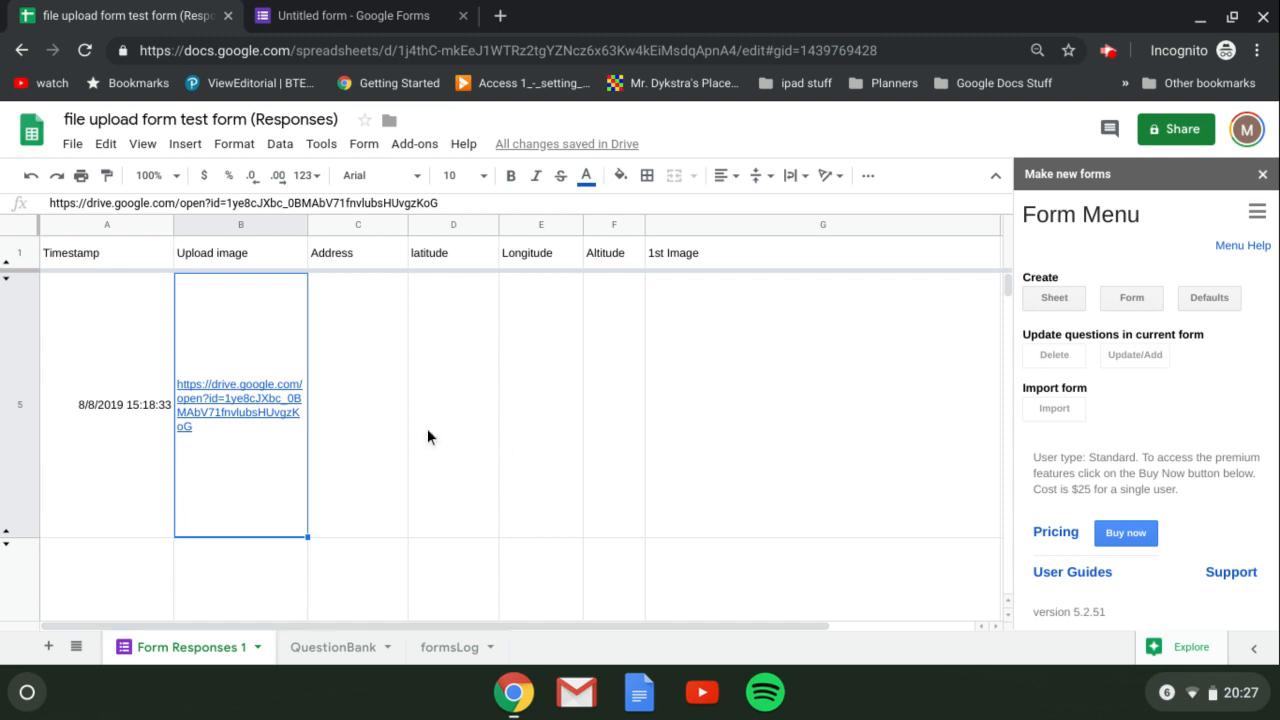
mouse_move(98, 395)
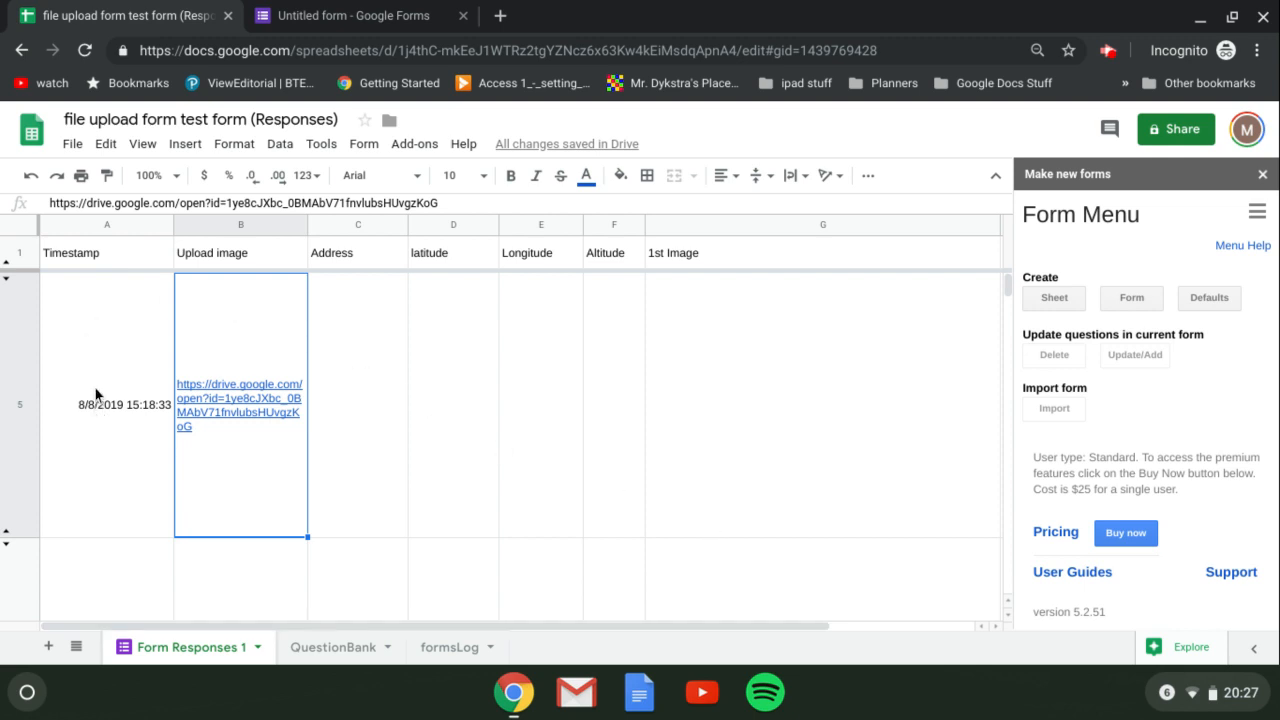
mouse_move(239, 277)
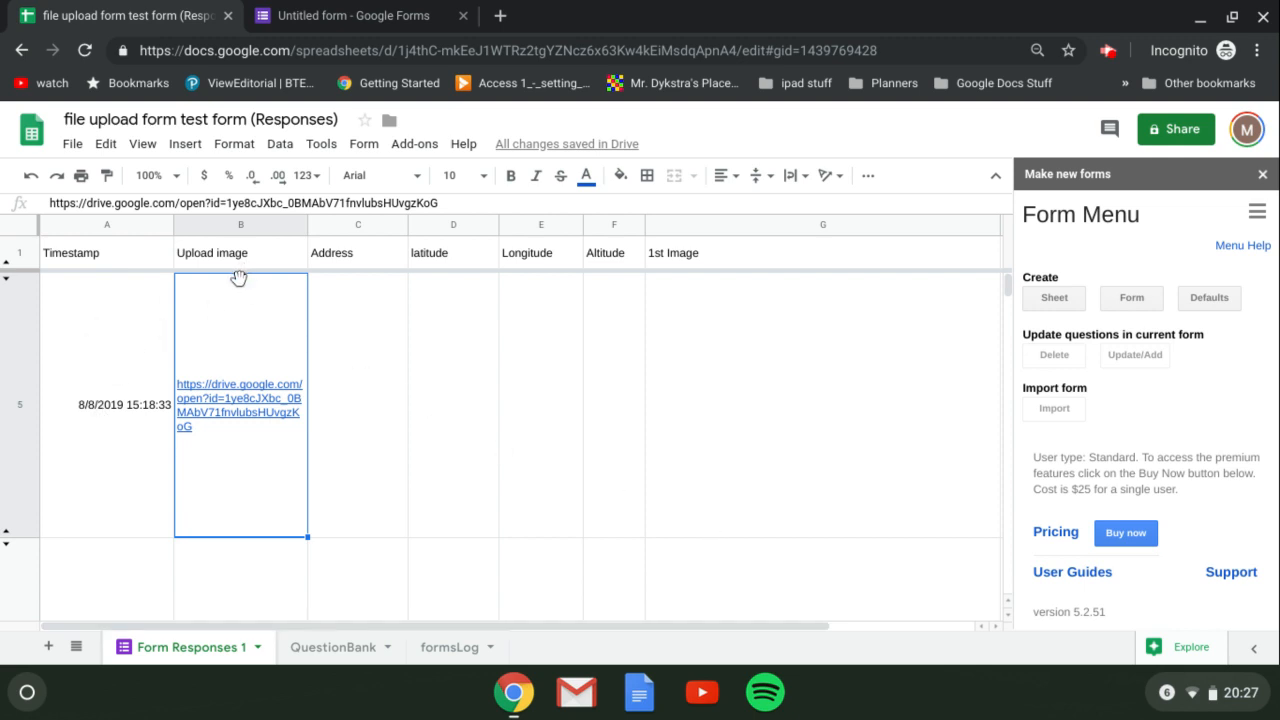
mouse_move(155, 302)
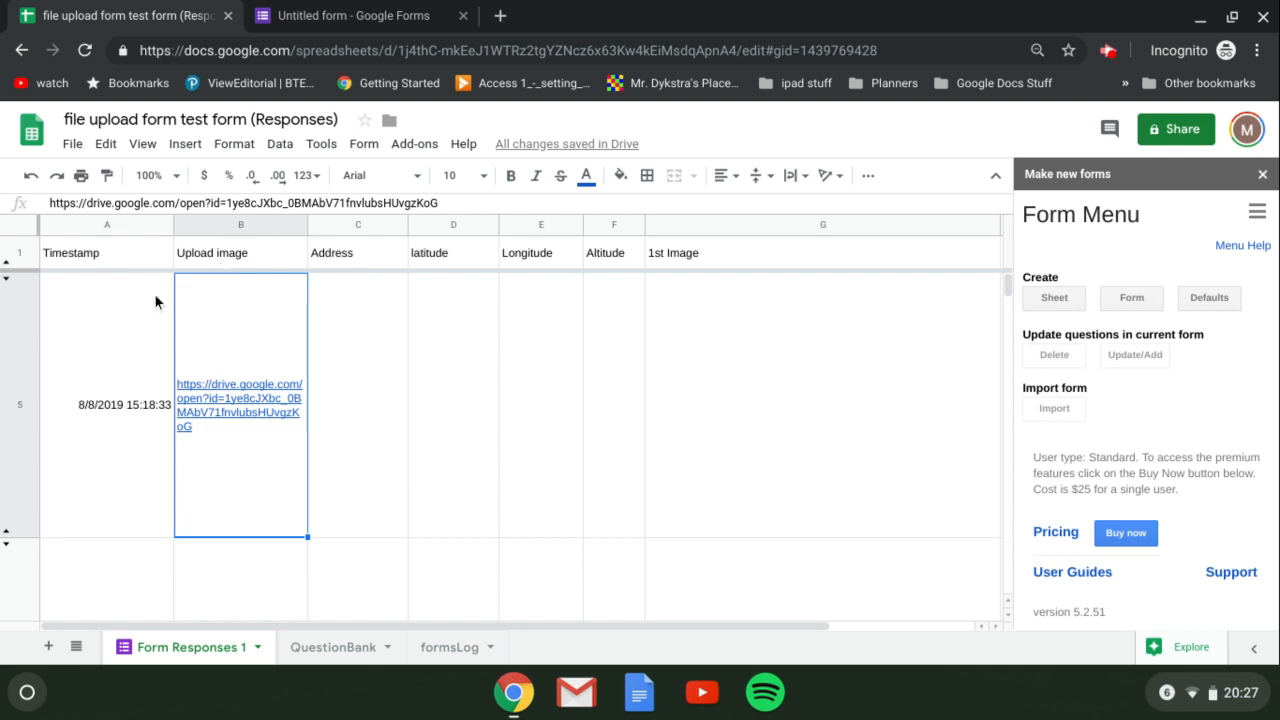
mouse_move(92, 476)
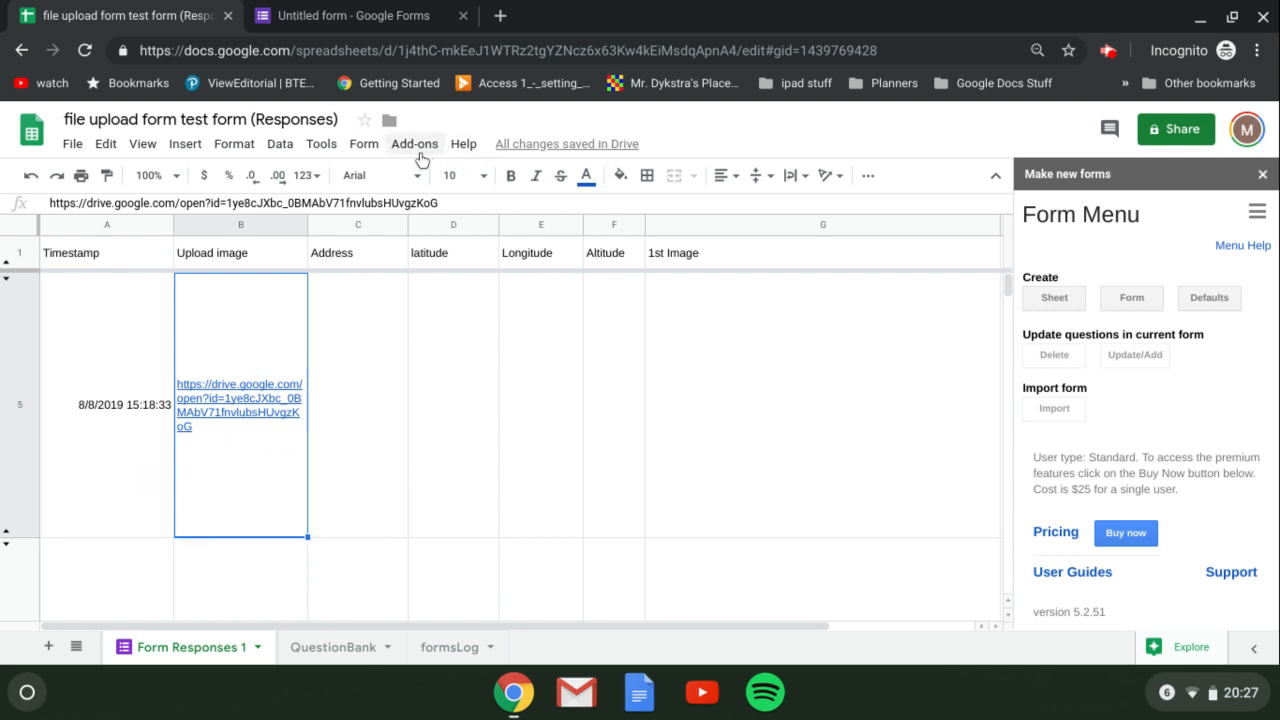
click(414, 143)
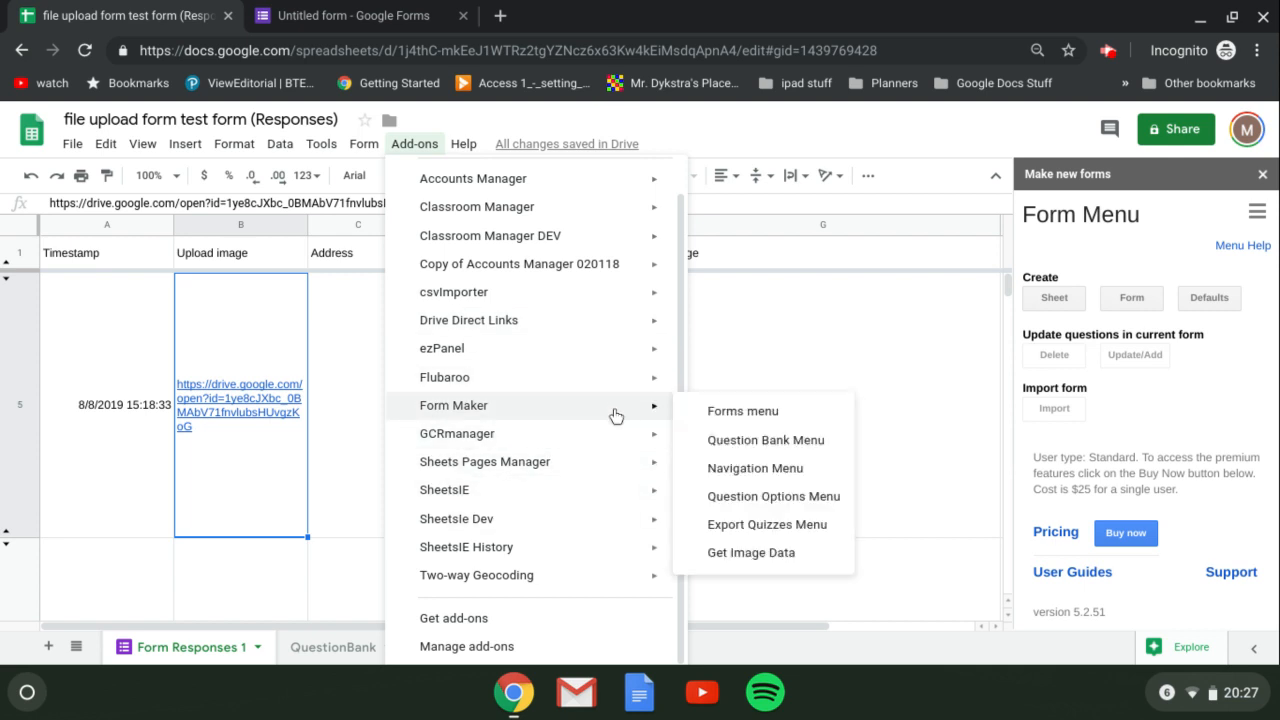
click(751, 552)
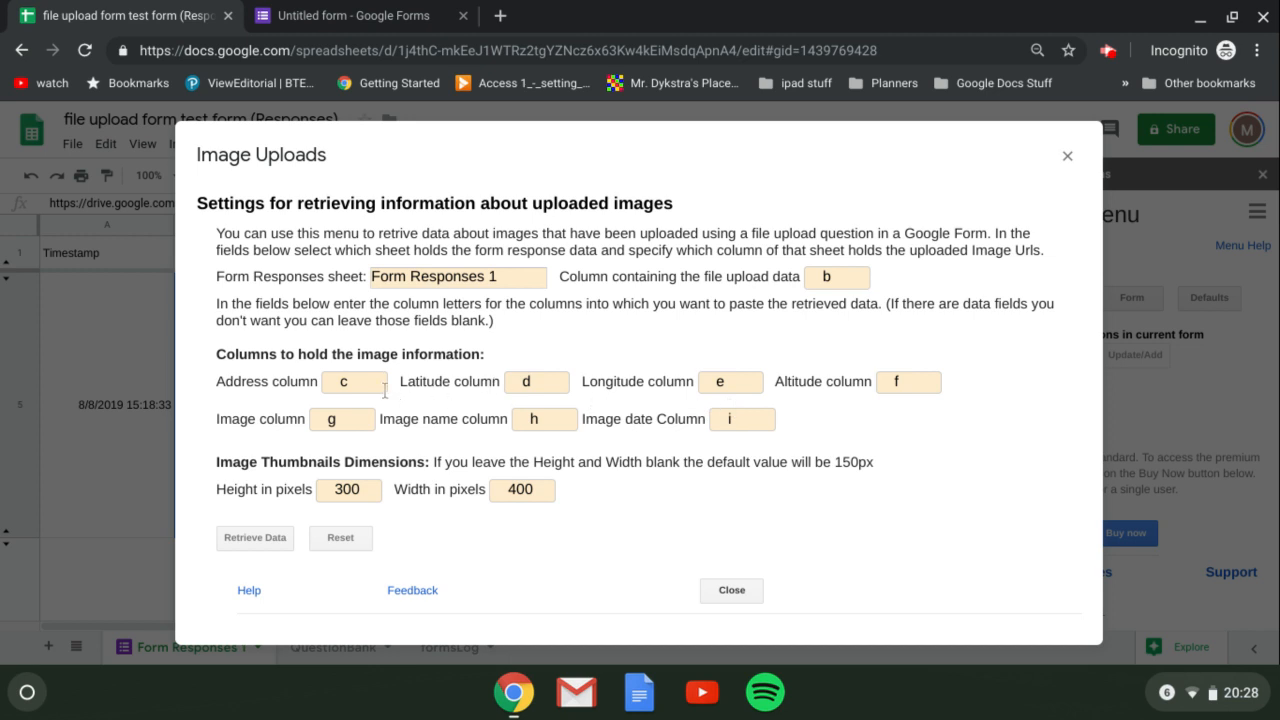
mouse_move(491, 293)
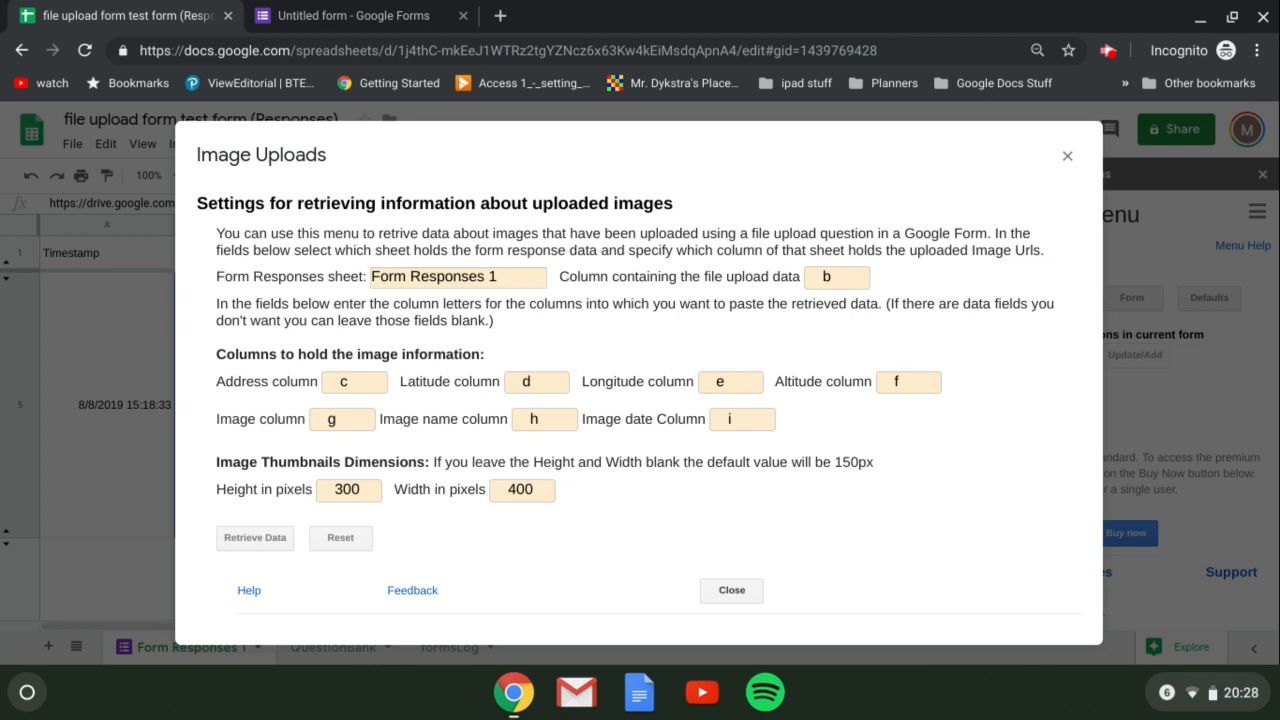
mouse_move(637, 402)
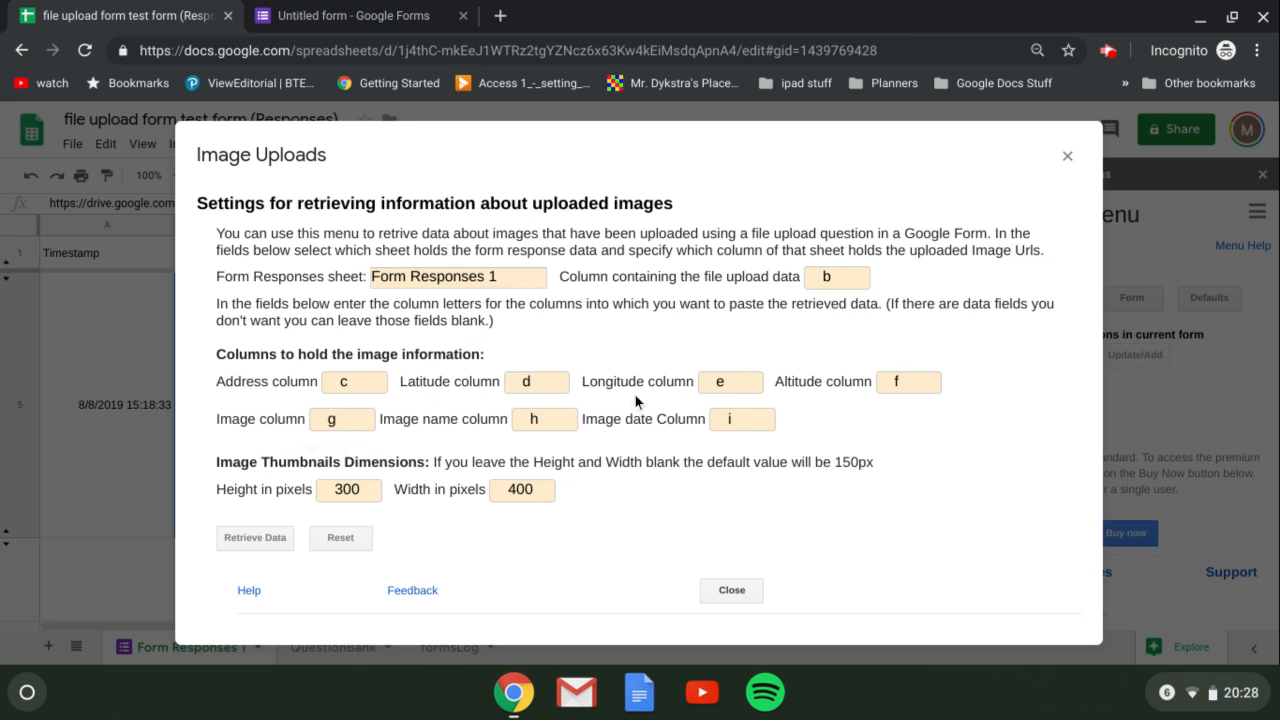
mouse_move(362, 446)
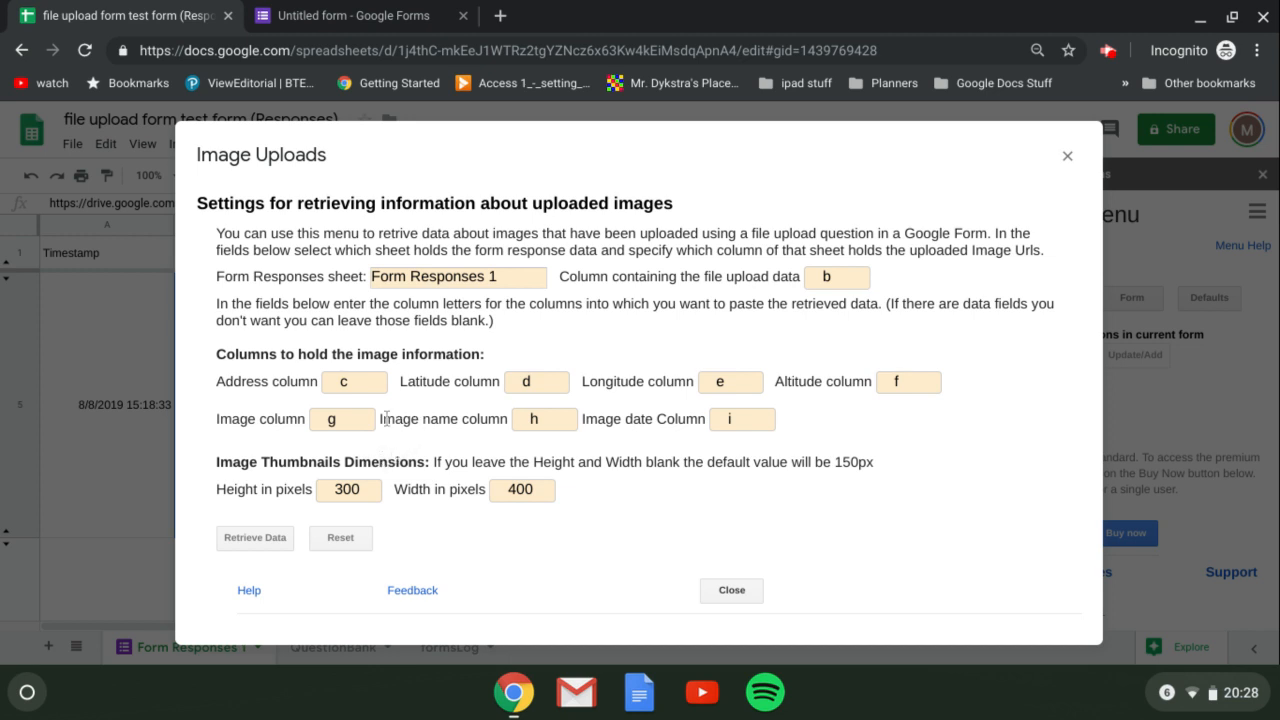
mouse_move(322, 453)
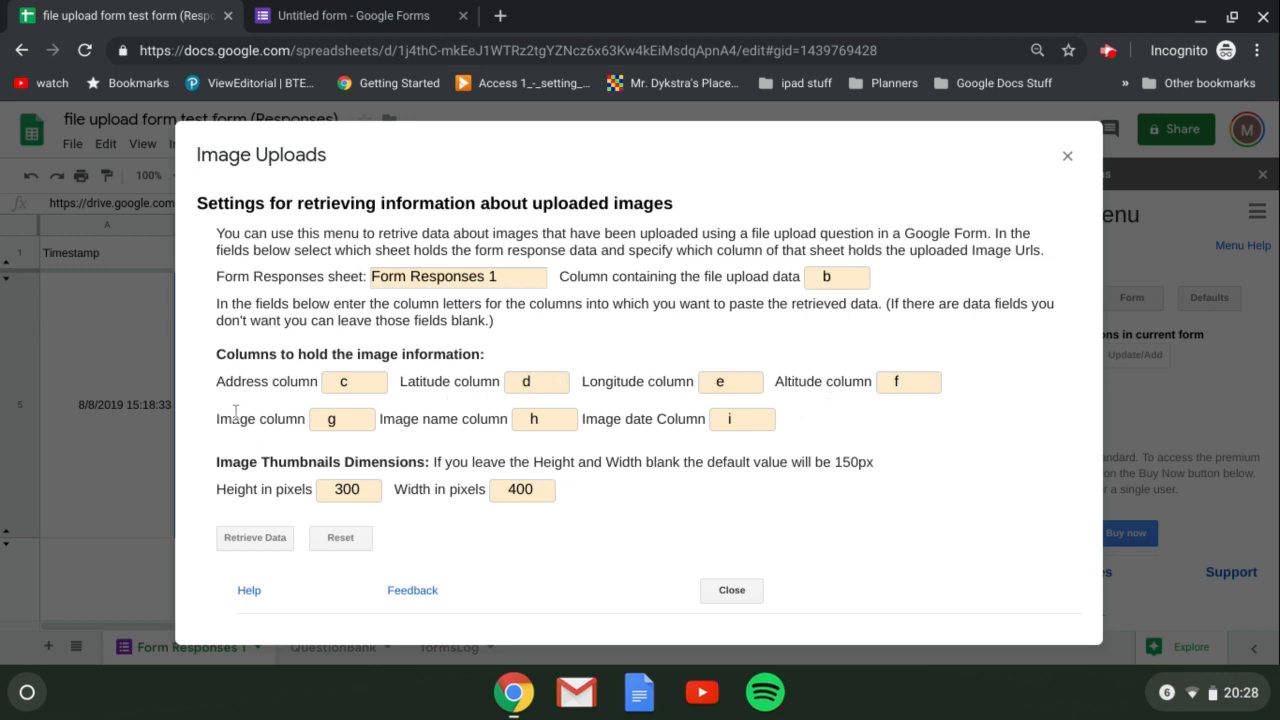
mouse_move(345, 440)
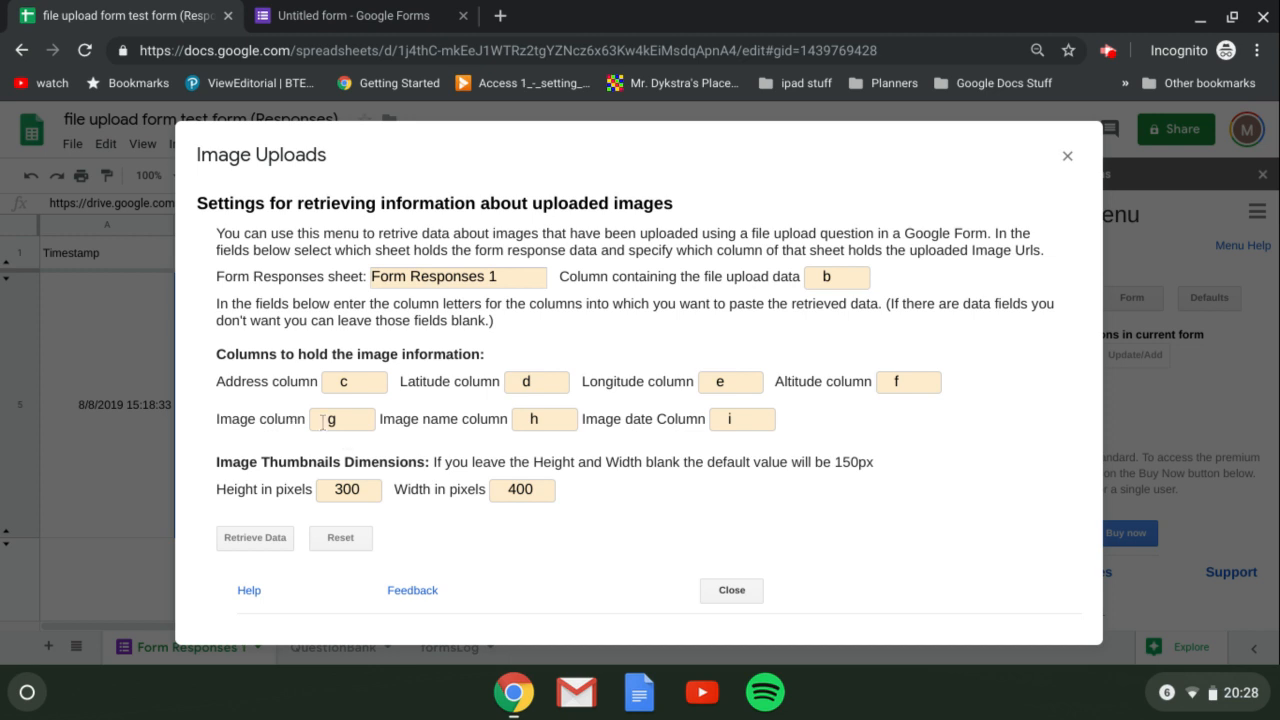
mouse_move(525, 418)
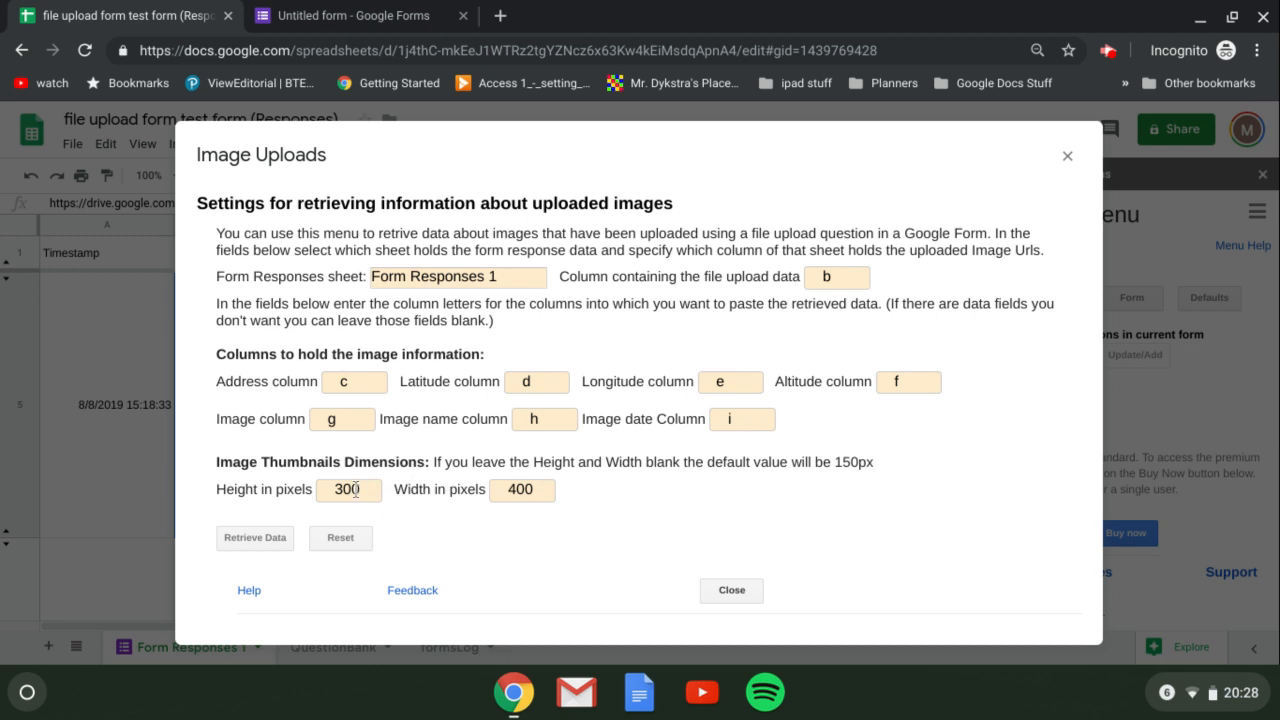
mouse_move(588, 502)
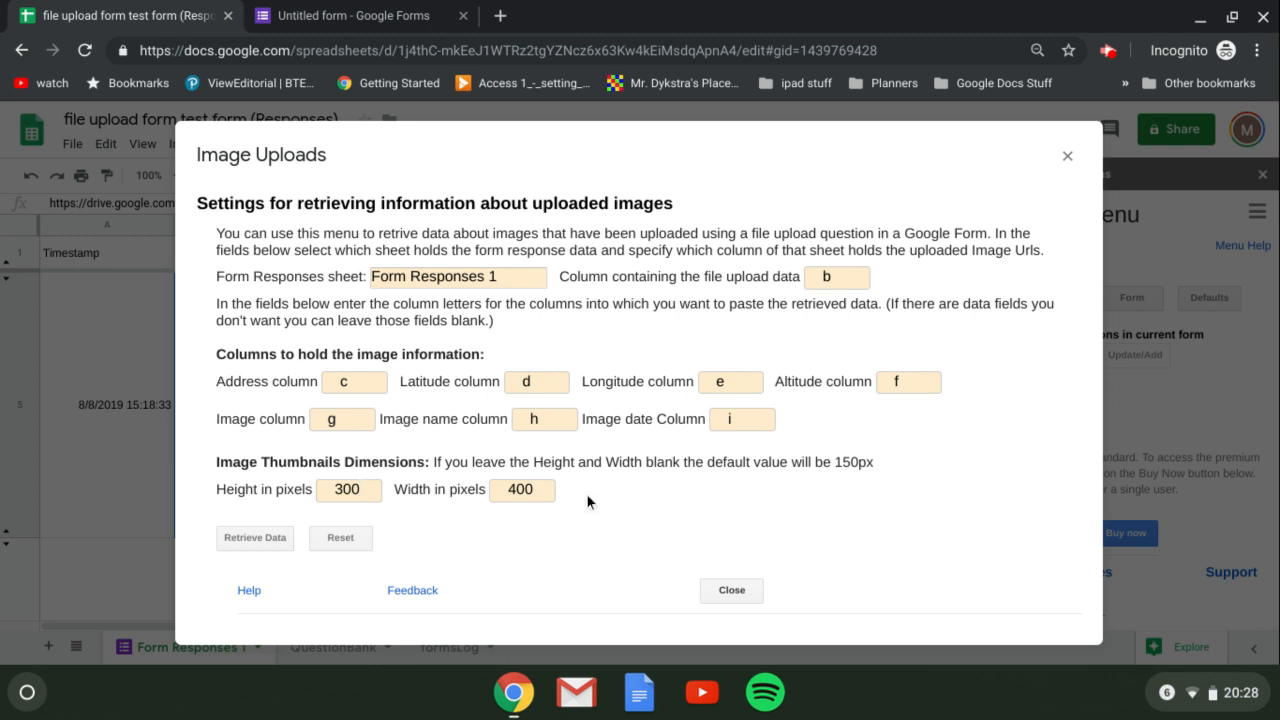
mouse_move(453, 540)
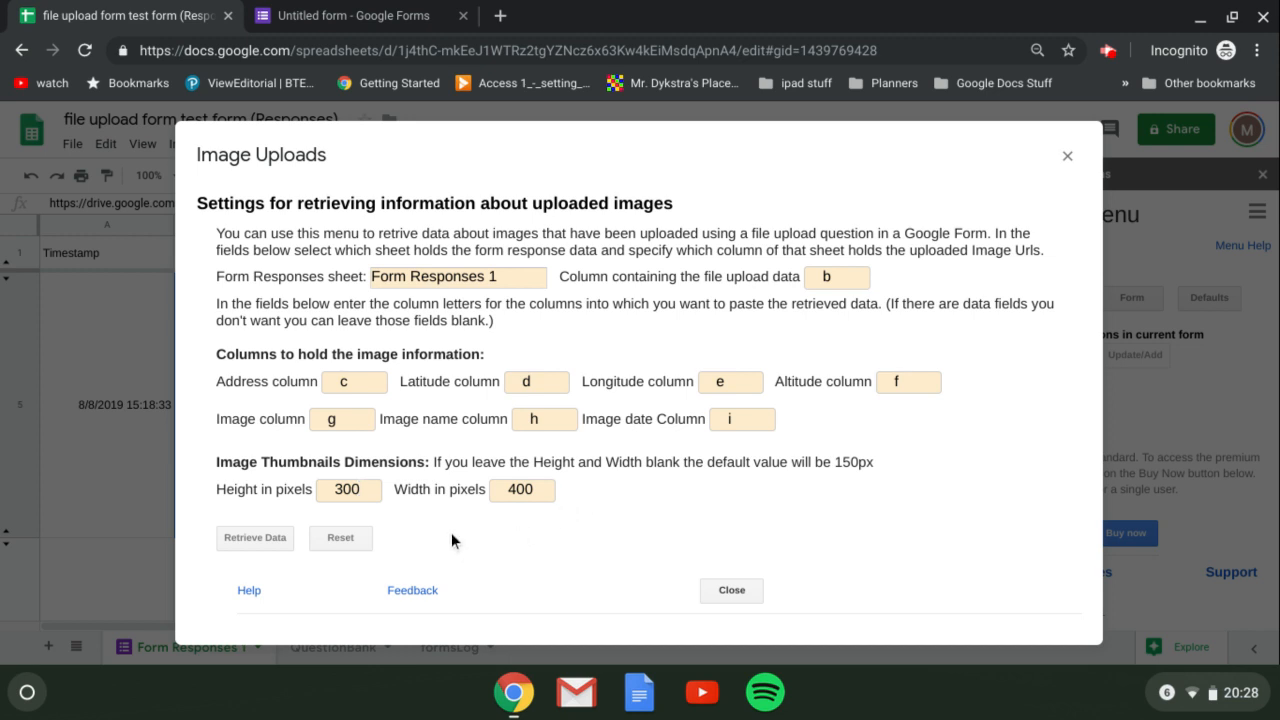
mouse_move(280, 524)
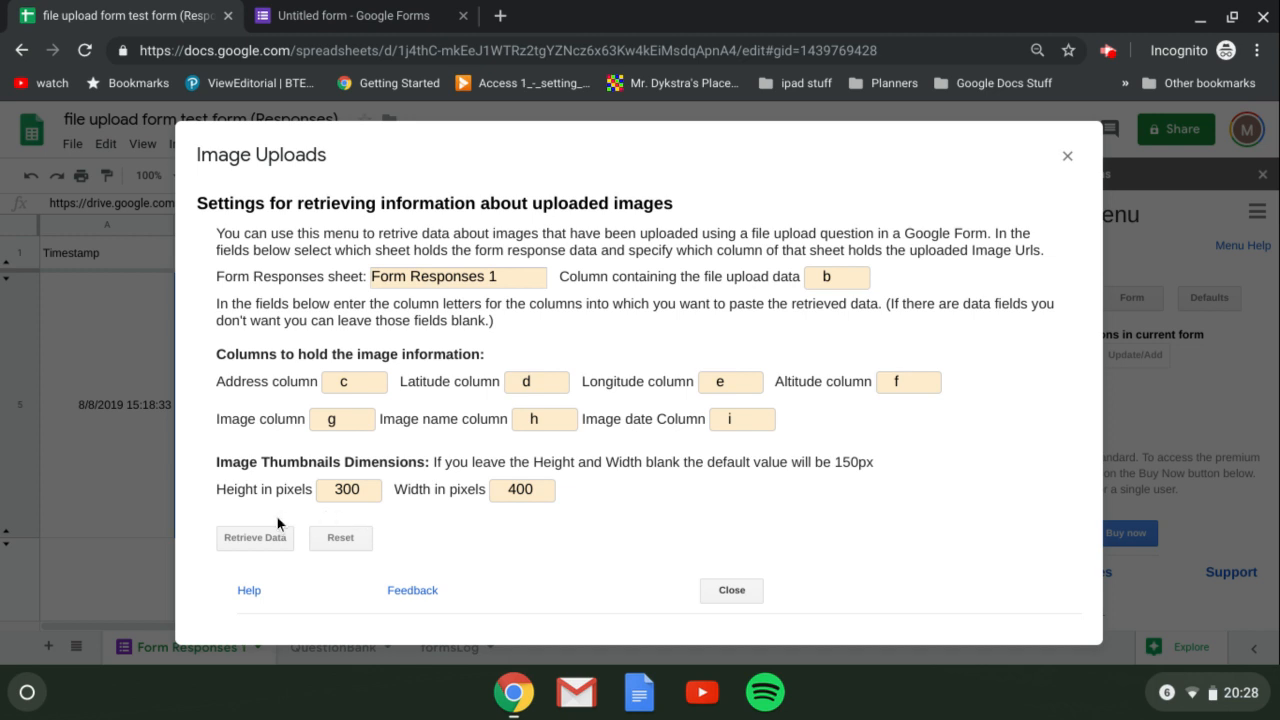
mouse_move(697, 341)
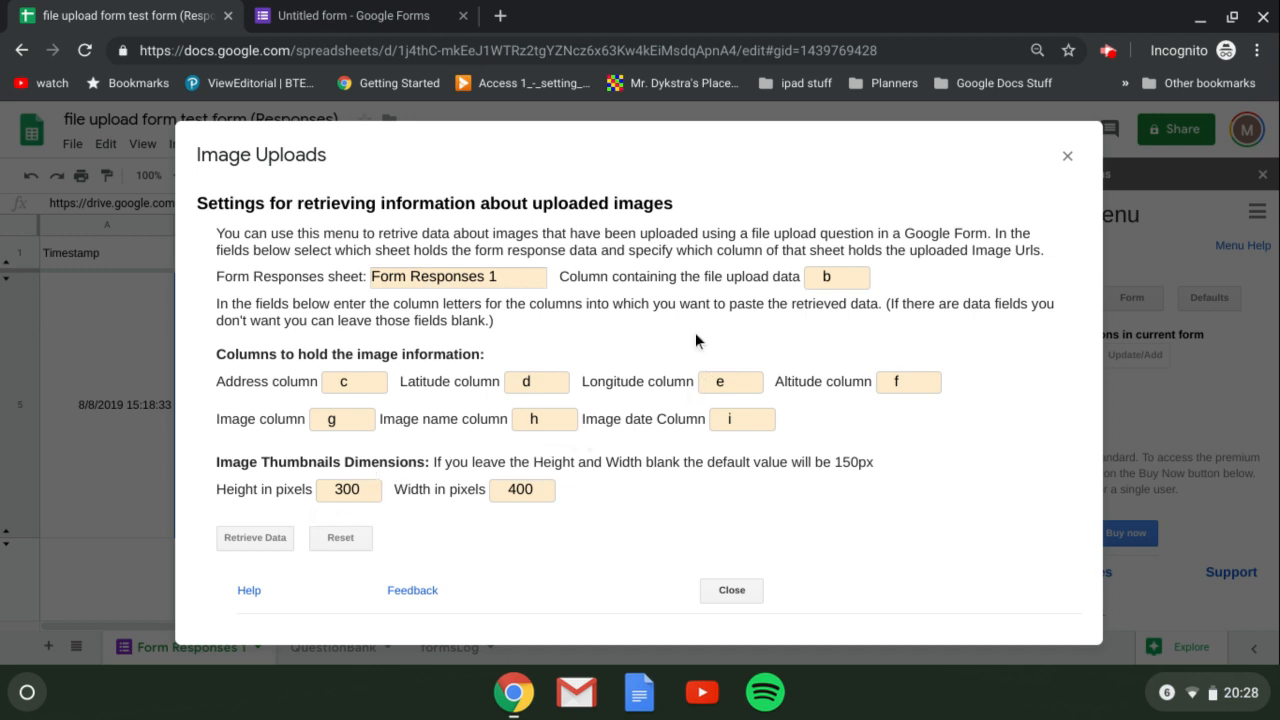
mouse_move(548, 373)
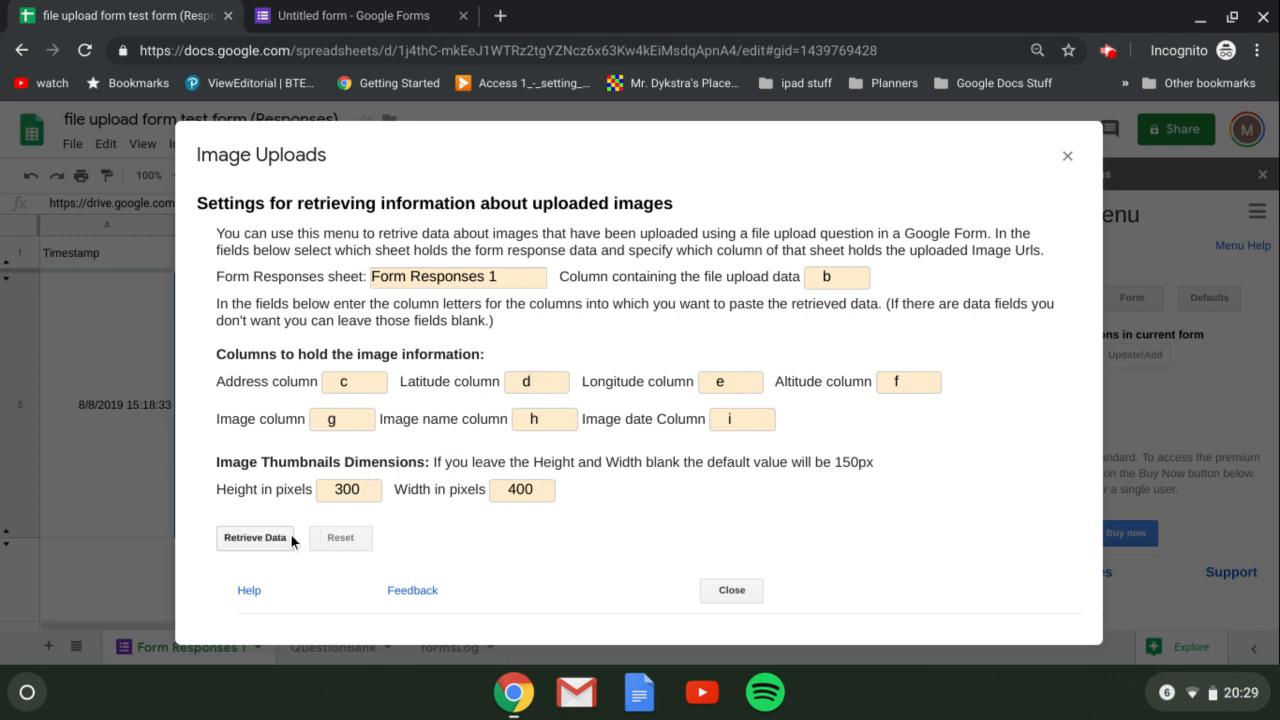
- Start Retrieve Data to fill address, coordinates, altitude and thumbnails for uploaded images
click(254, 537)
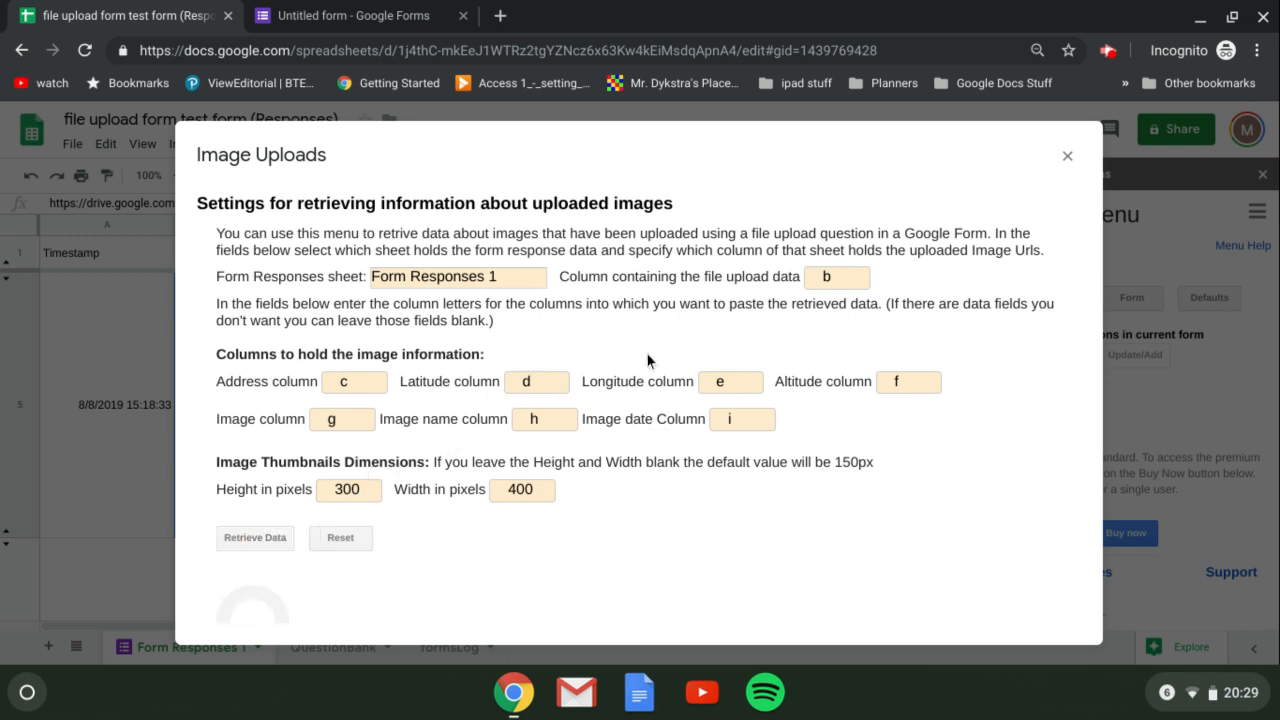
click(254, 537)
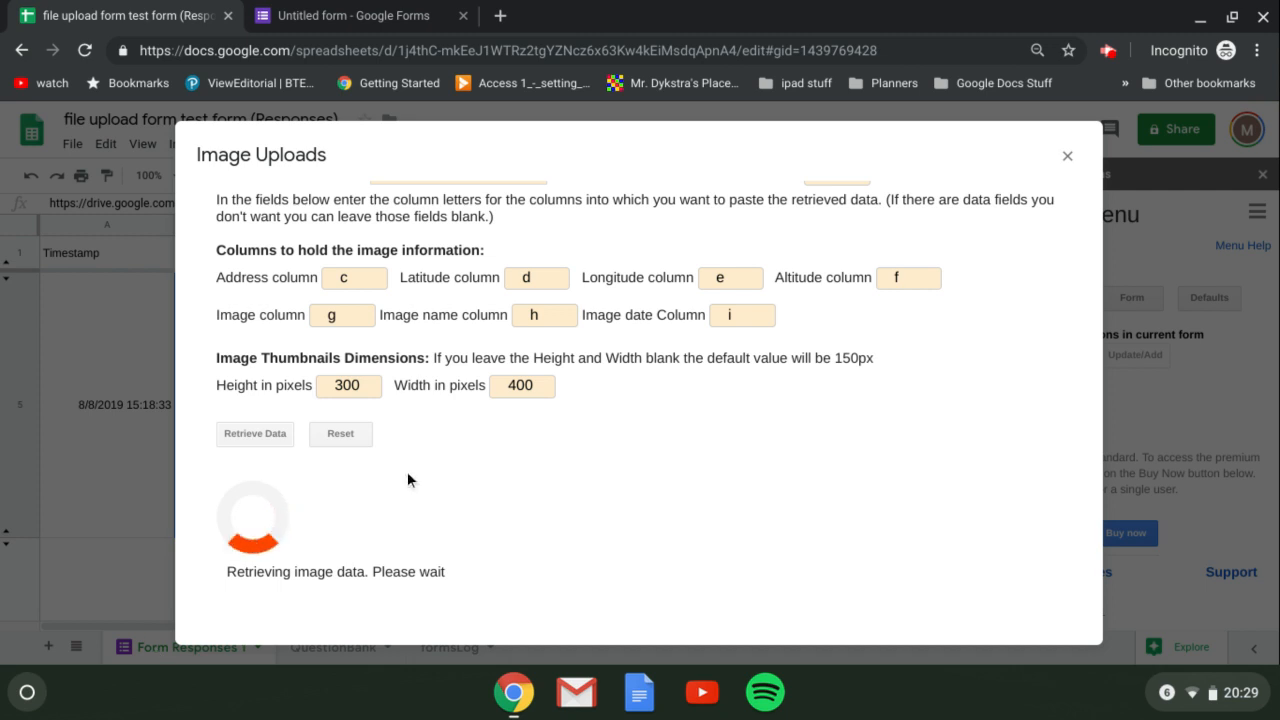
mouse_move(674, 603)
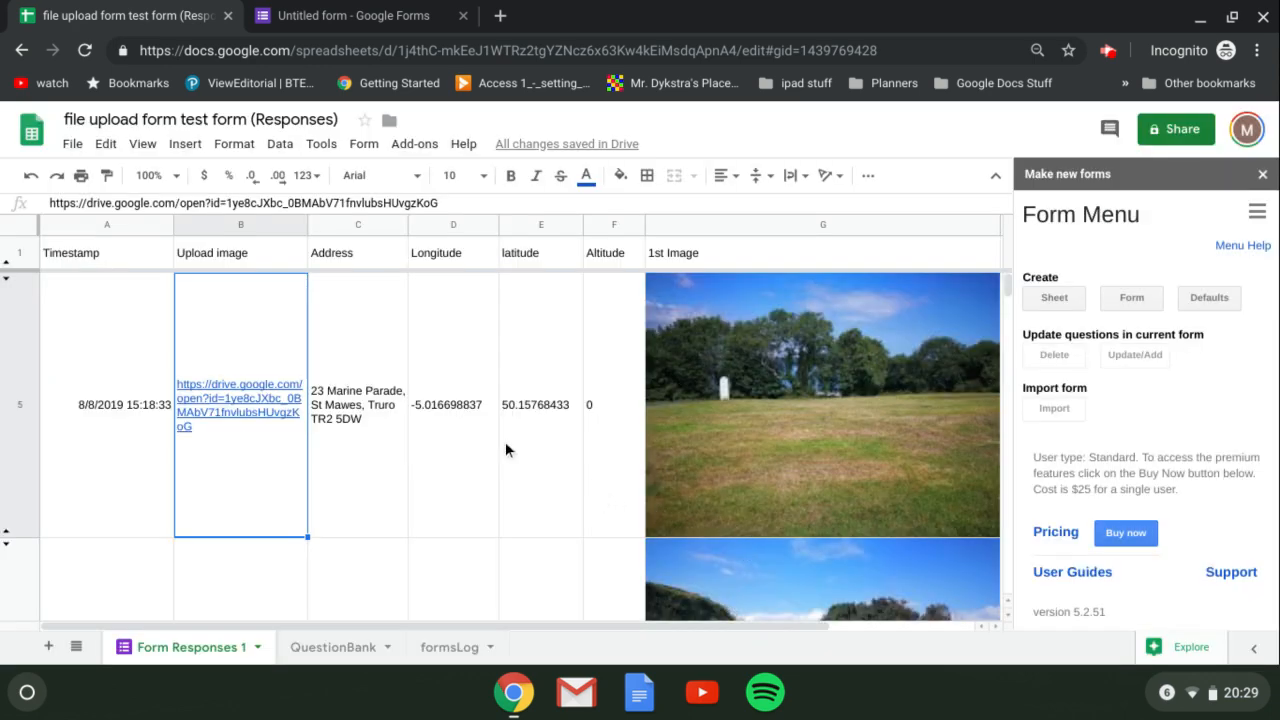
mouse_move(558, 435)
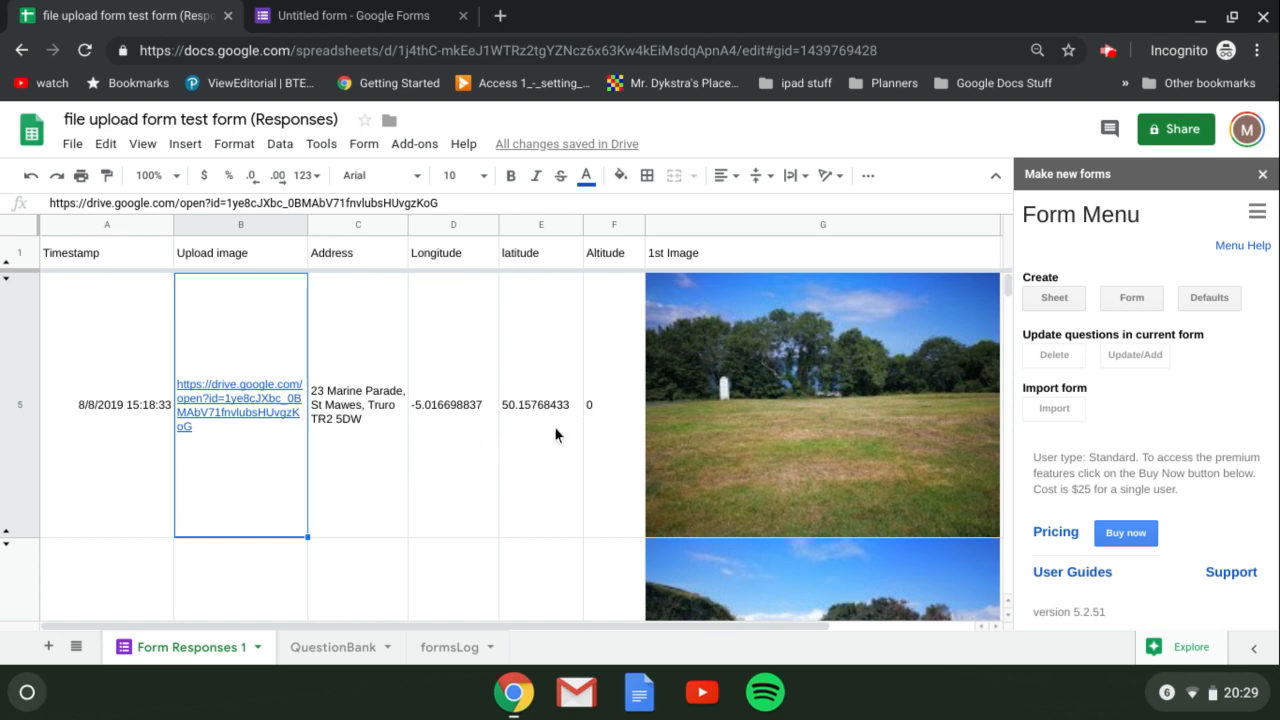
scroll(down, 3)
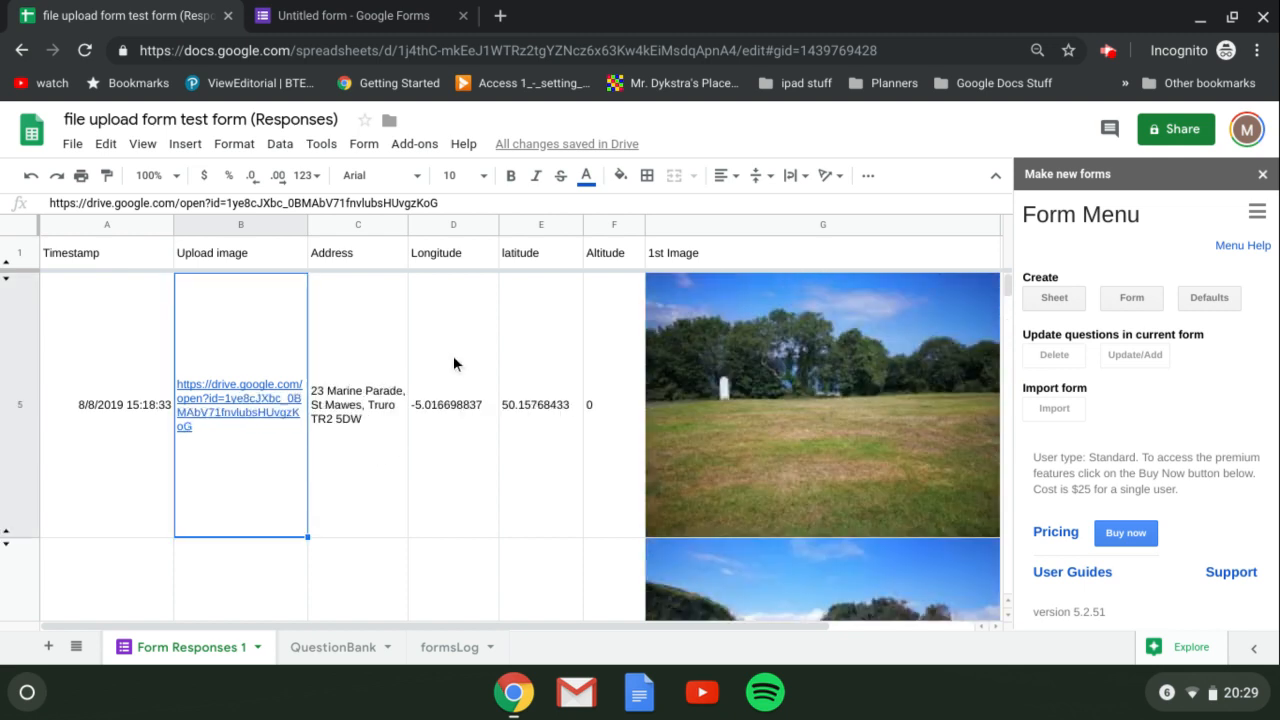
mouse_move(450, 340)
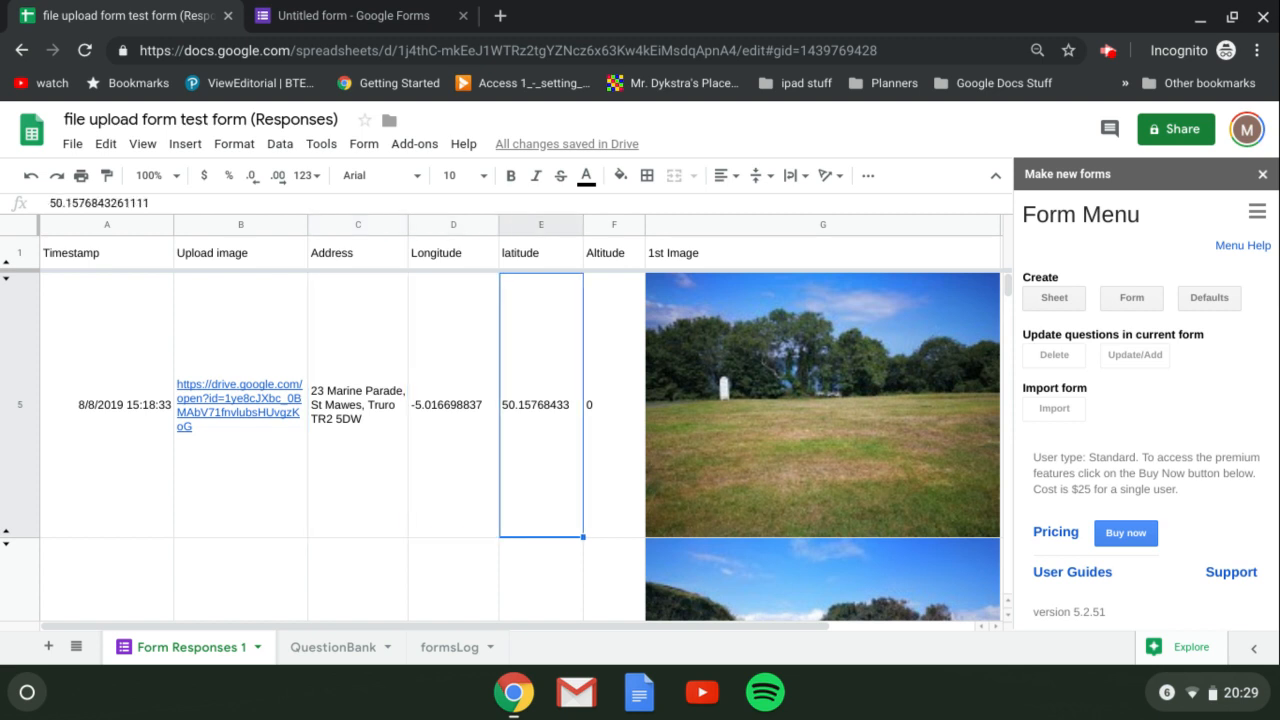
click(613, 405)
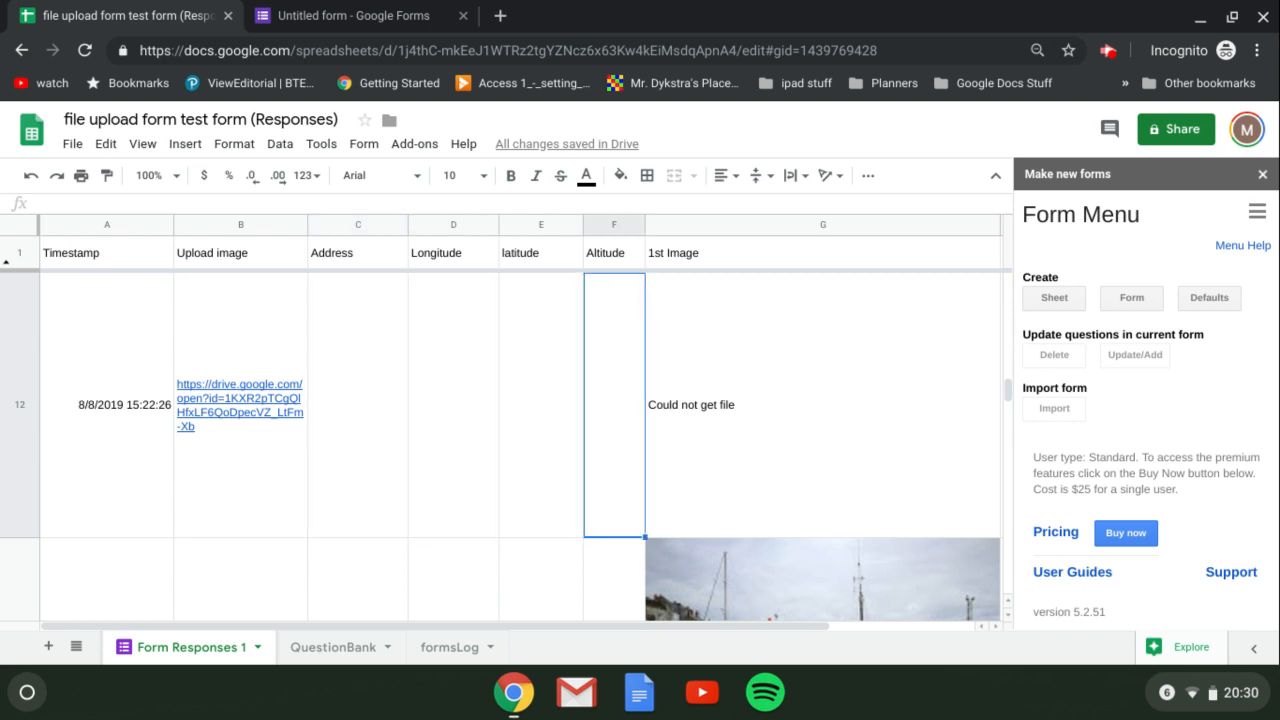
click(822, 404)
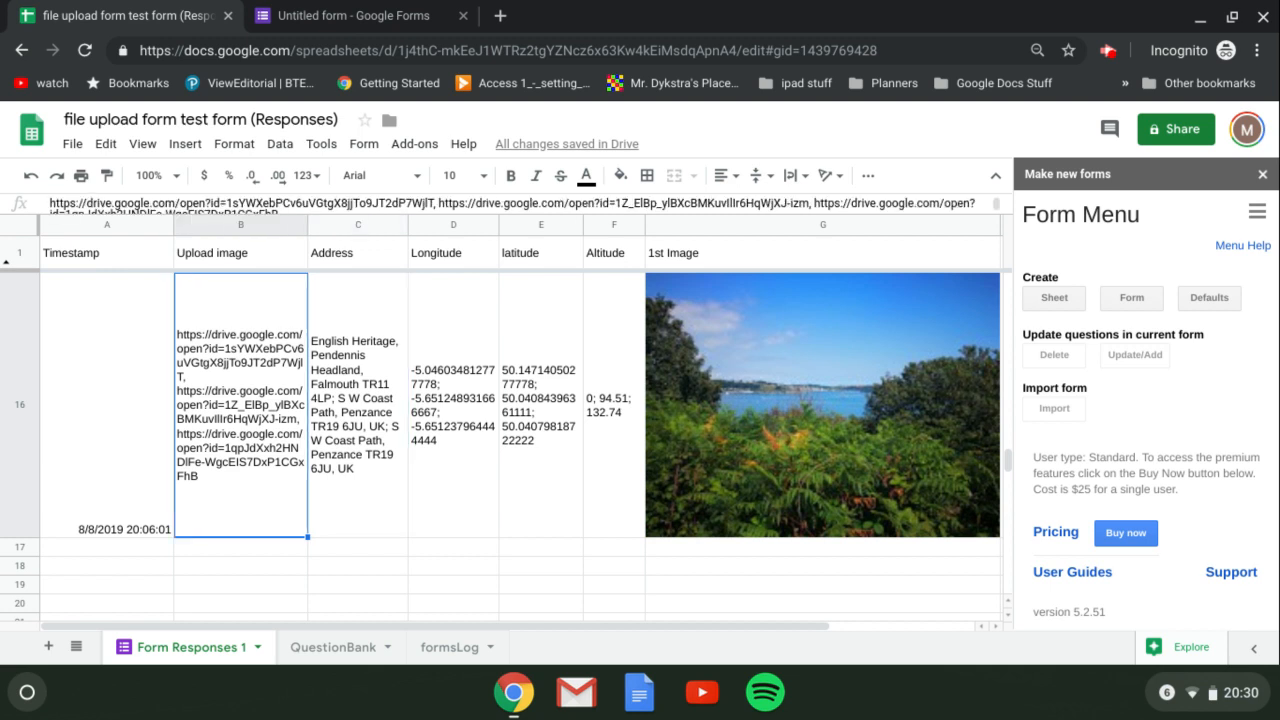
mouse_move(351, 360)
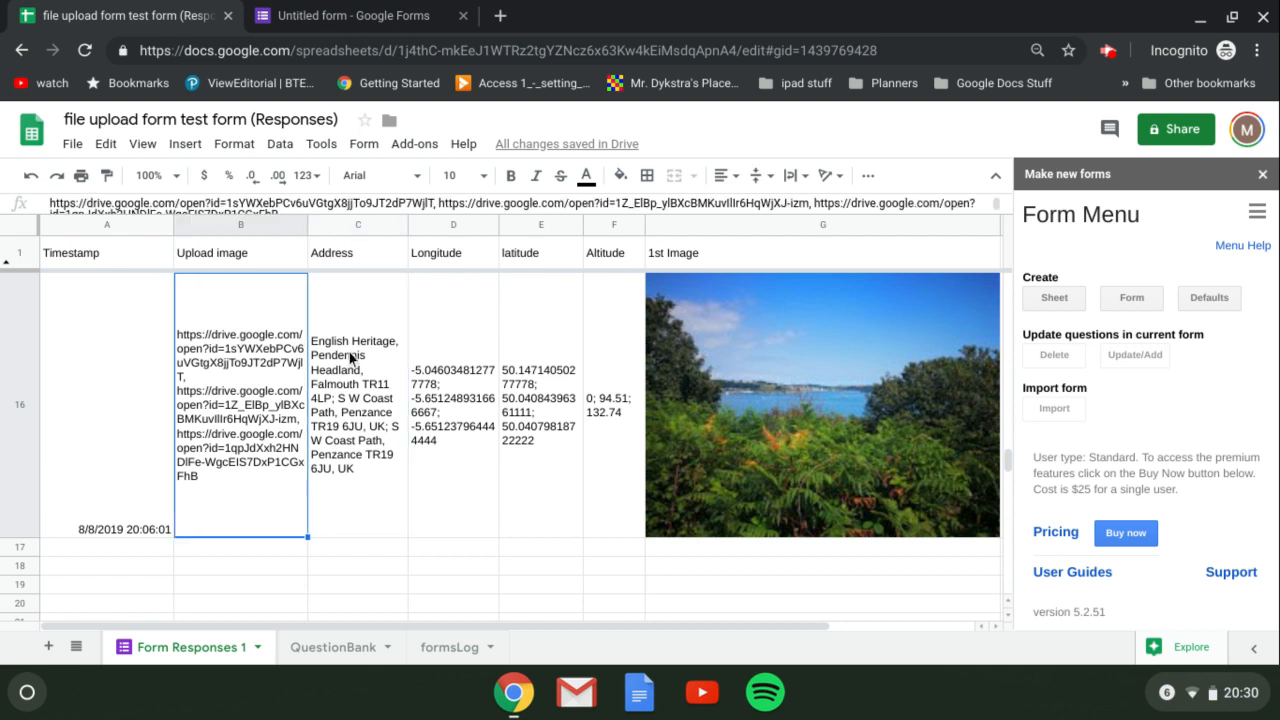
mouse_move(210, 367)
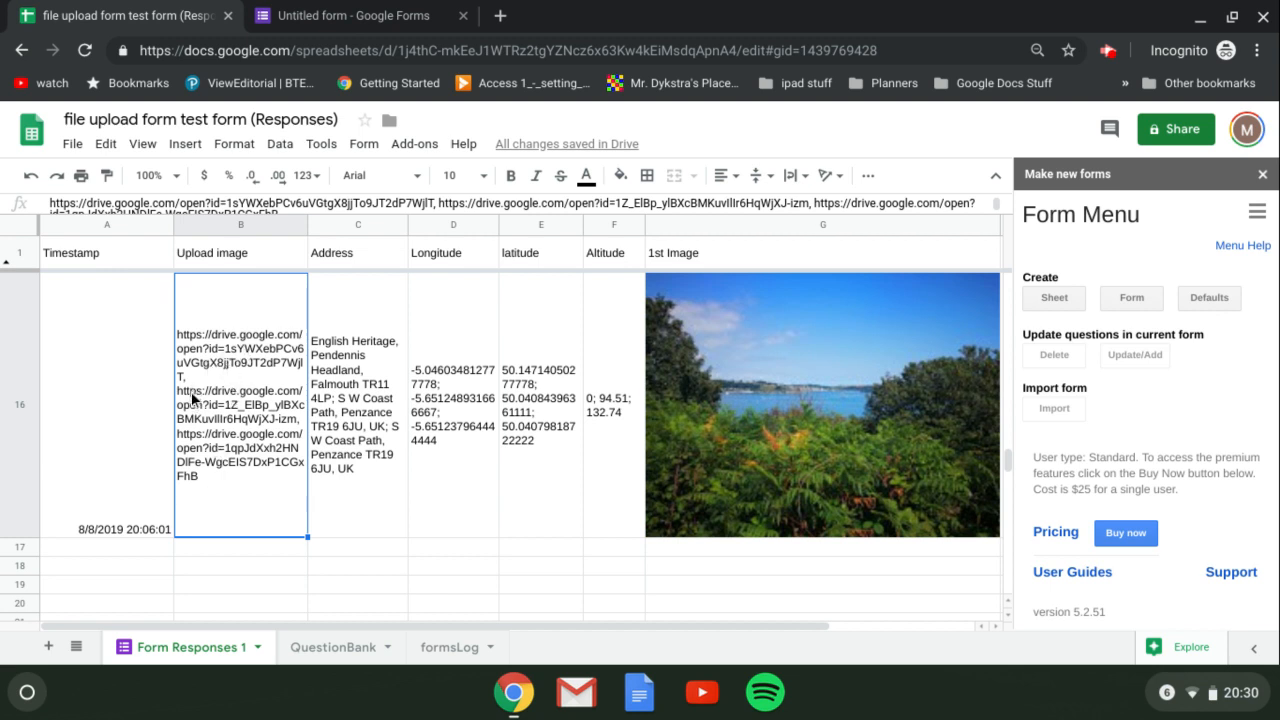
mouse_move(358, 342)
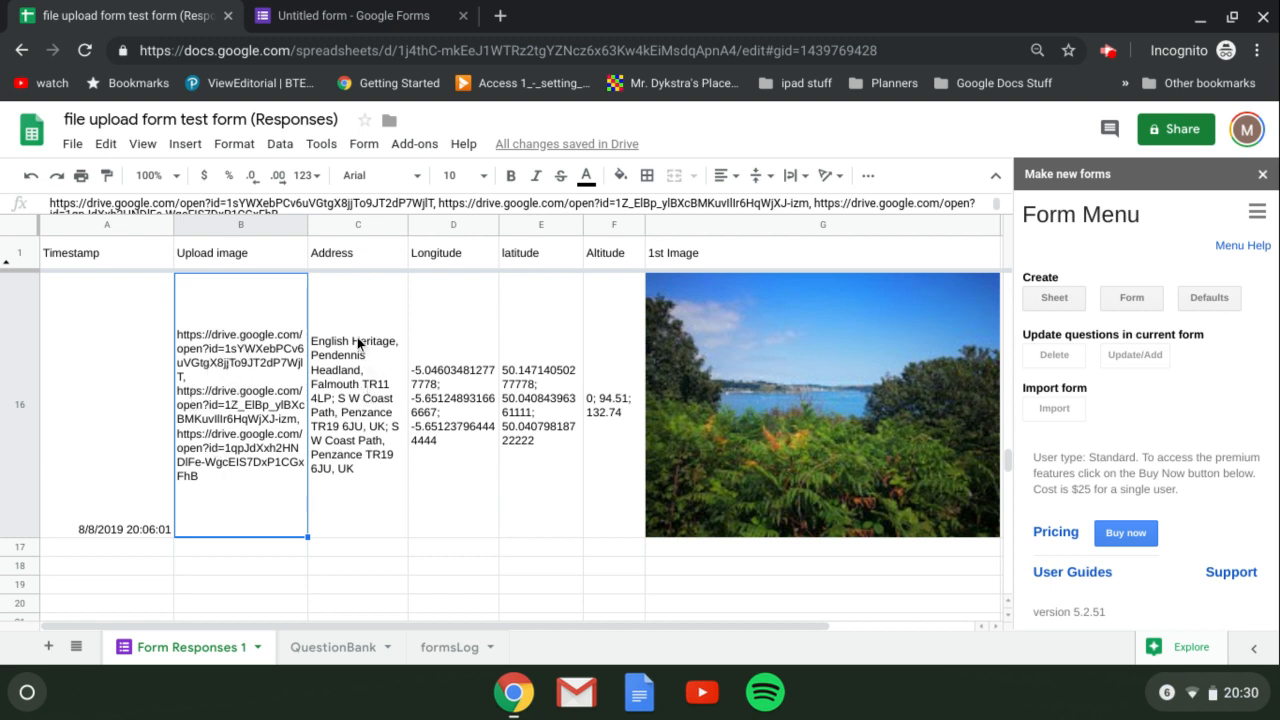
mouse_move(567, 380)
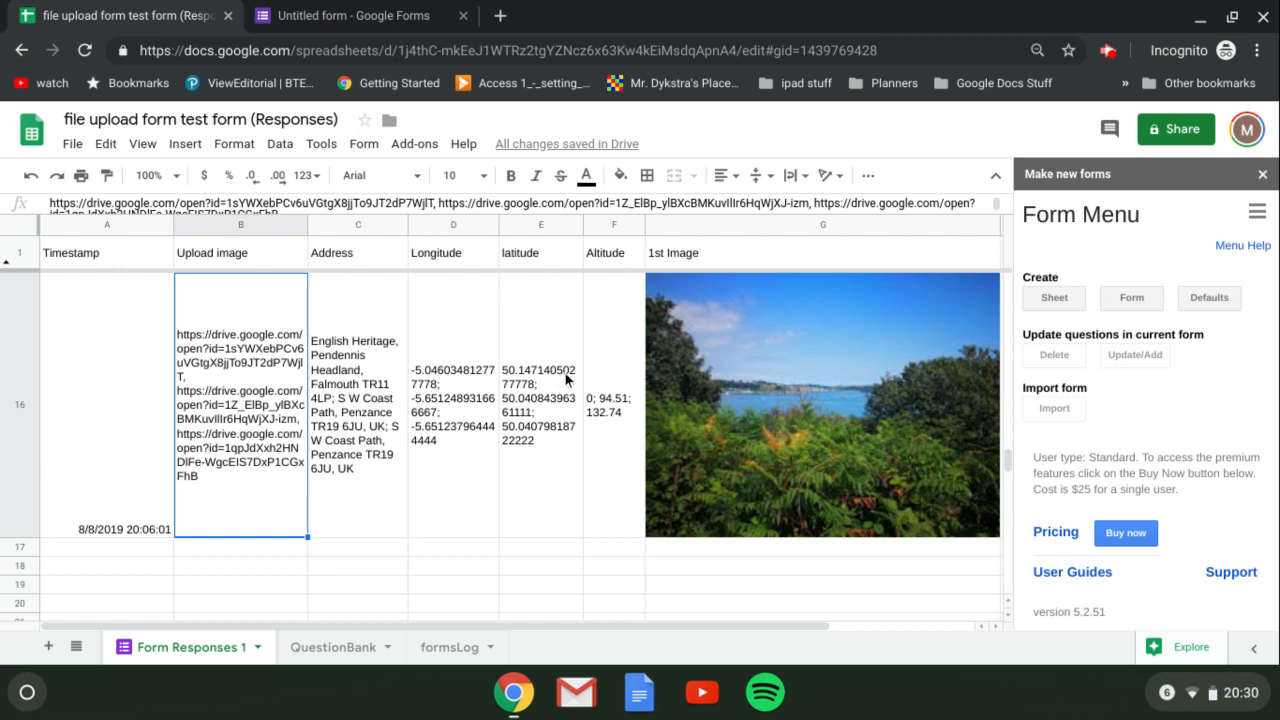
mouse_move(358, 375)
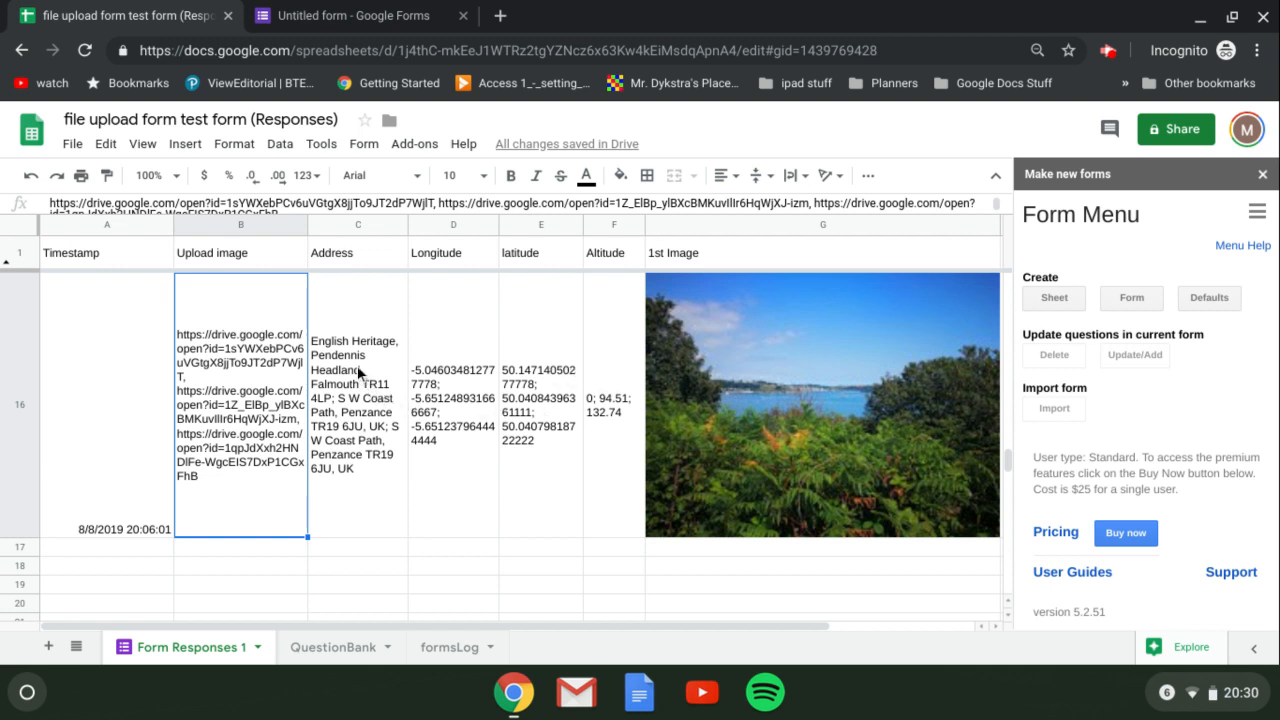
mouse_move(378, 362)
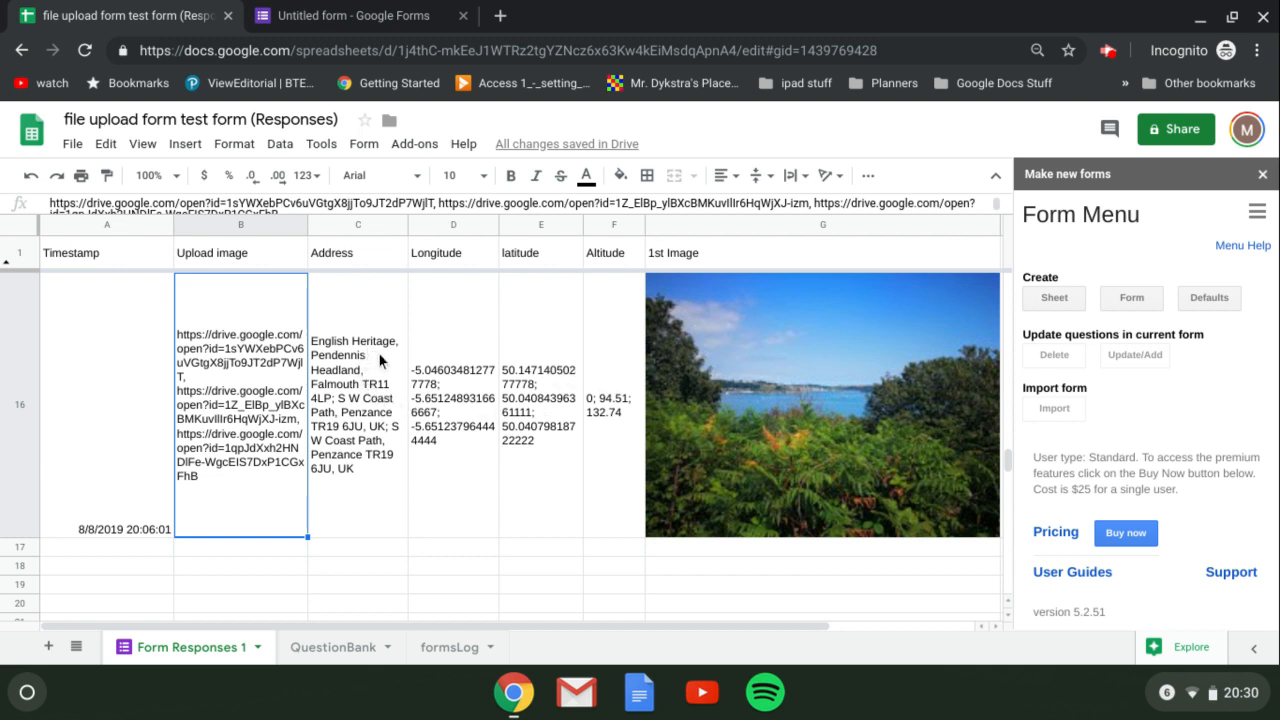
click(540, 404)
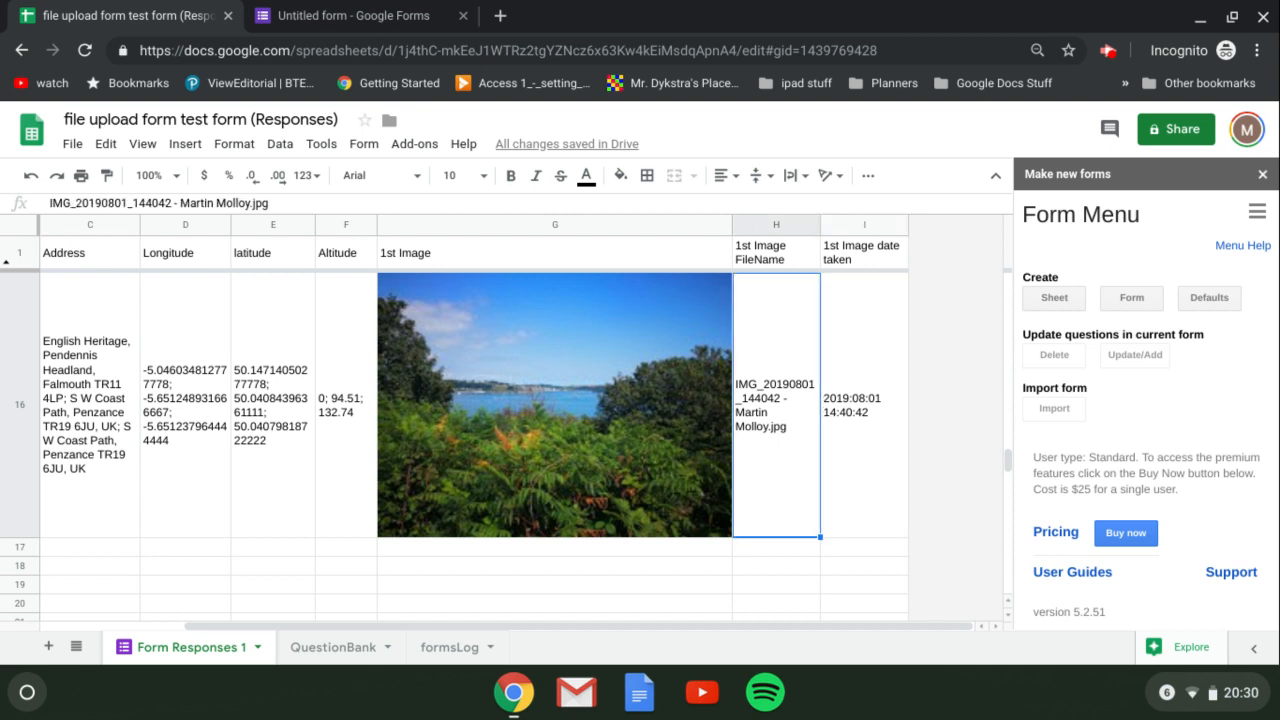
click(863, 410)
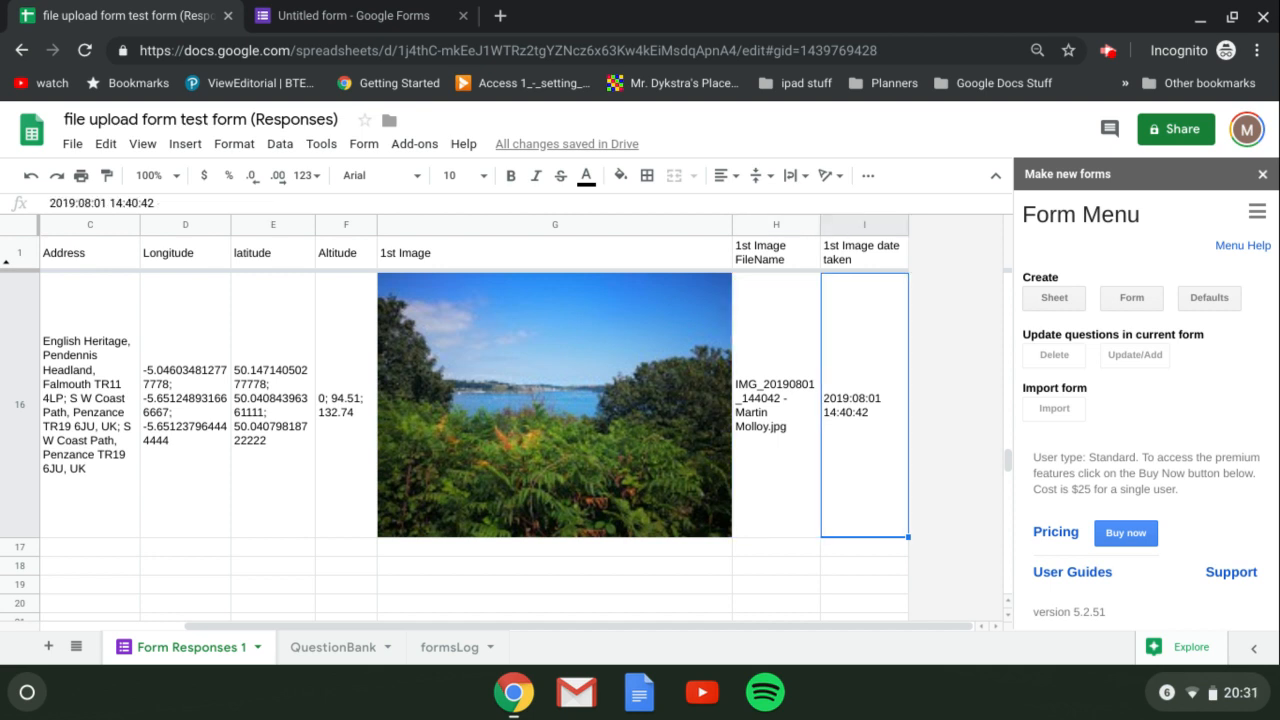